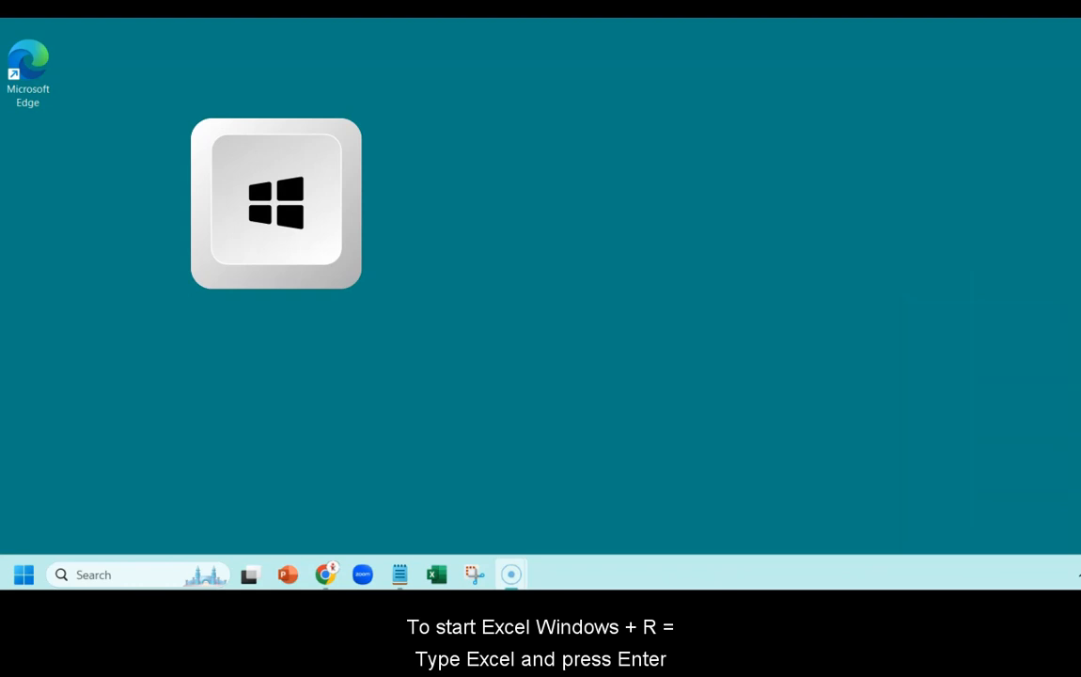
Launch Excel through the Windows Run dialog by typing excel.
{"action": "key", "text": "Win+r"}
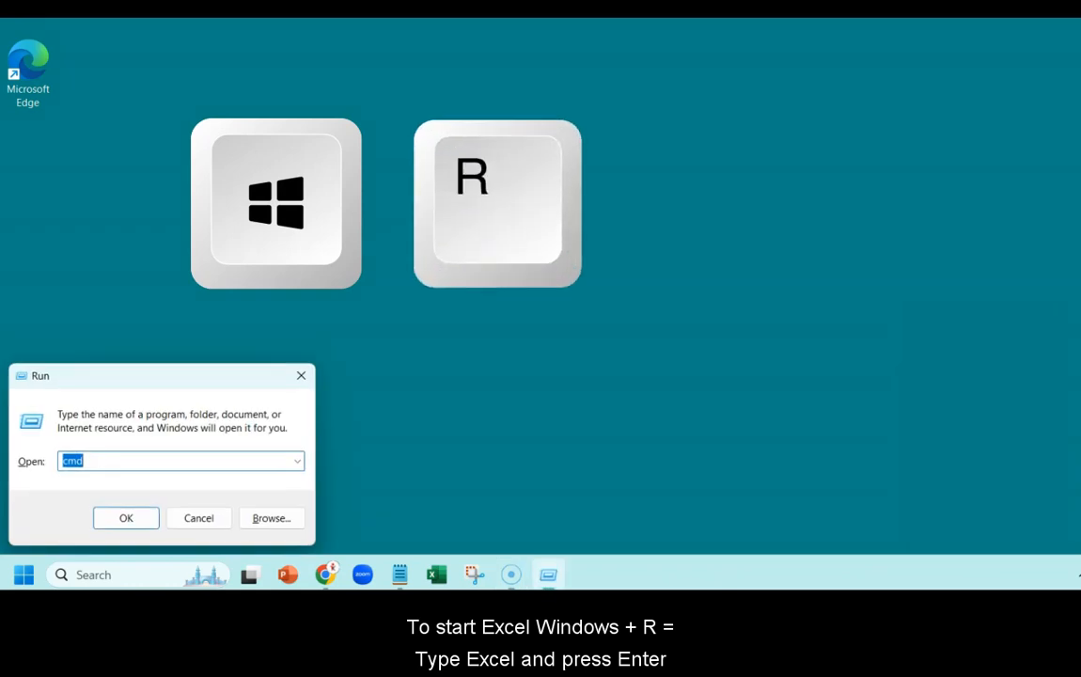
{"action": "type", "text": "excel"}
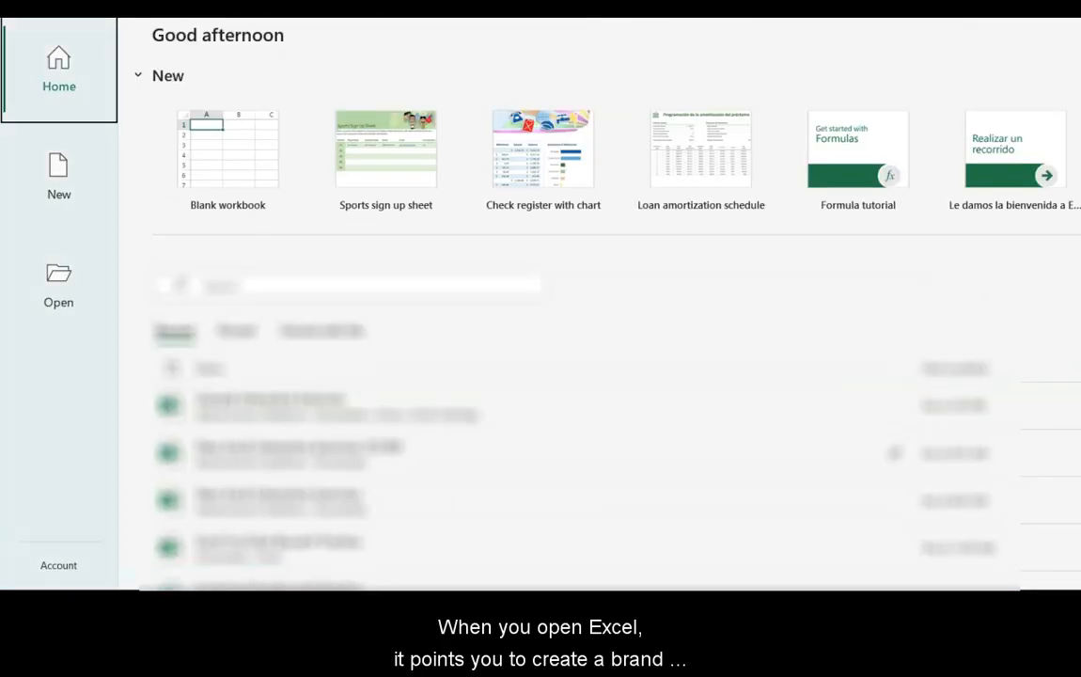
{"action": "mouse_move", "coordinate": [227, 160]}
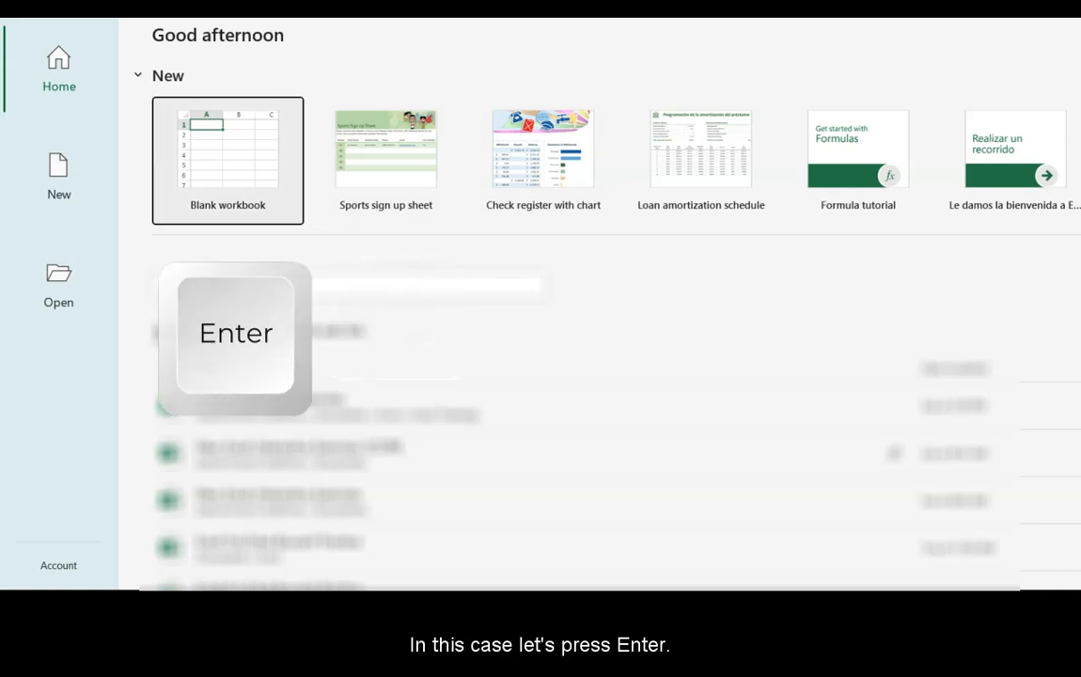
Open a blank workbook (Book1) from the Excel start screen.
{"action": "key", "text": "enter"}
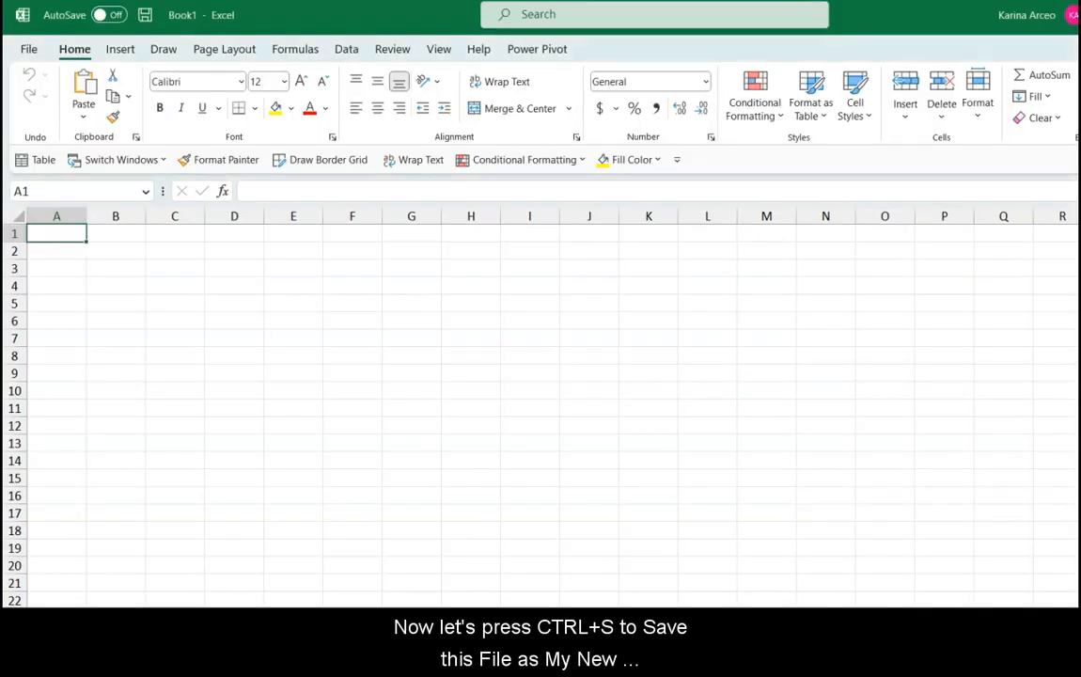
Save the workbook to OneDrive Documents under the name 'MyNewSchedule'.
{"action": "key", "text": "ctrl+s"}
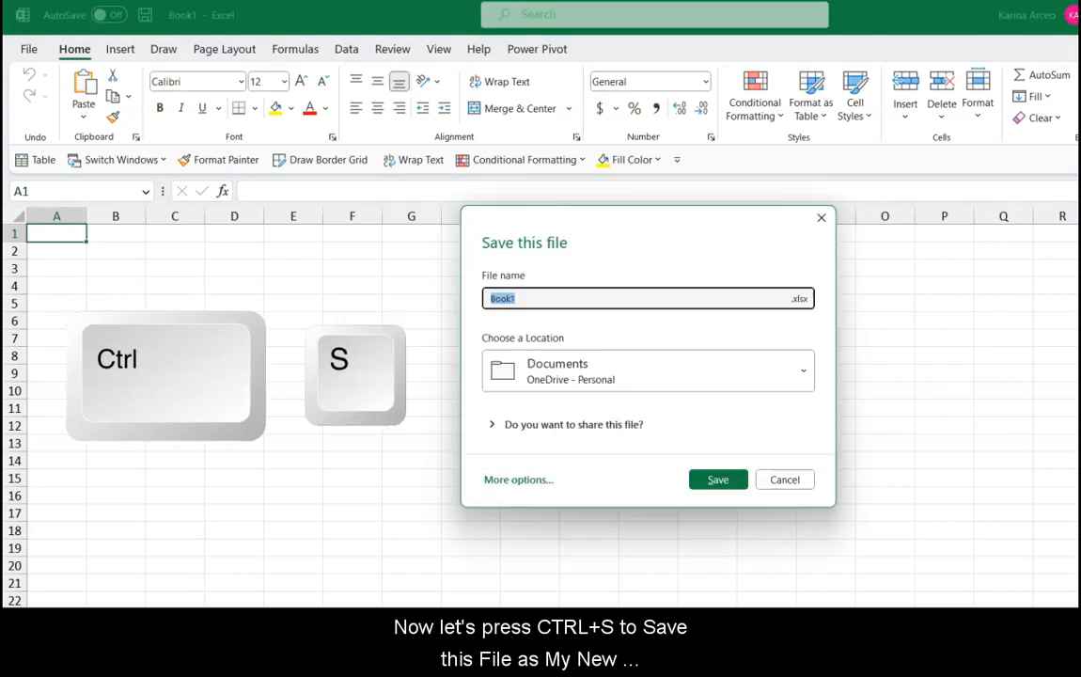
{"action": "type", "text": "MyNewSchedule"}
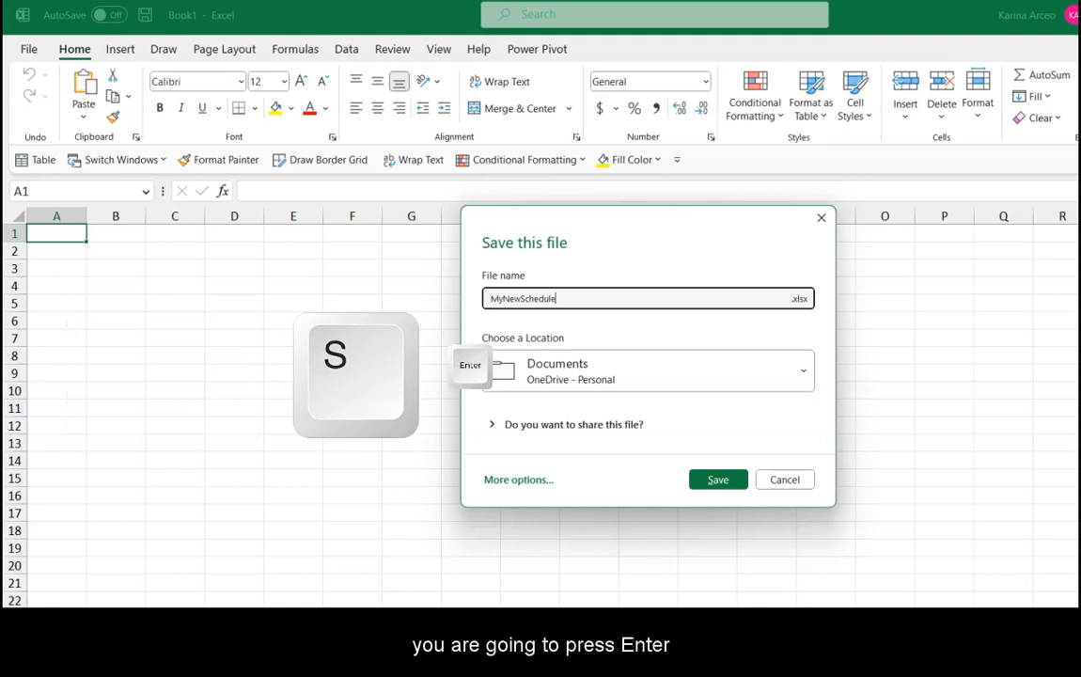
{"action": "key", "text": "Return"}
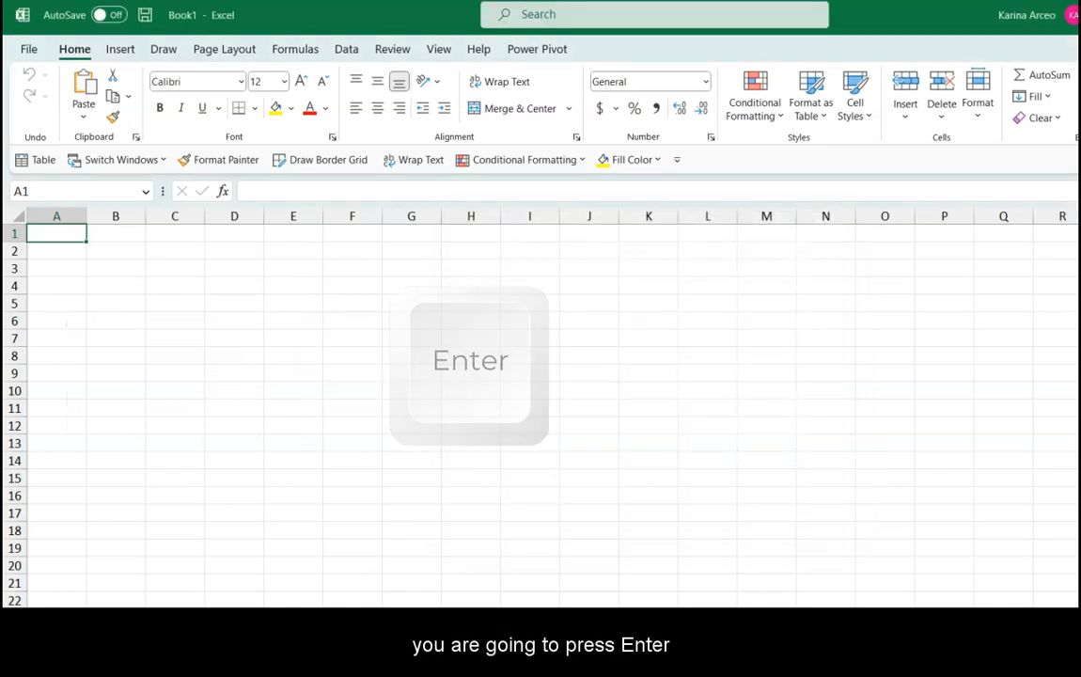
{"action": "key", "text": "enter"}
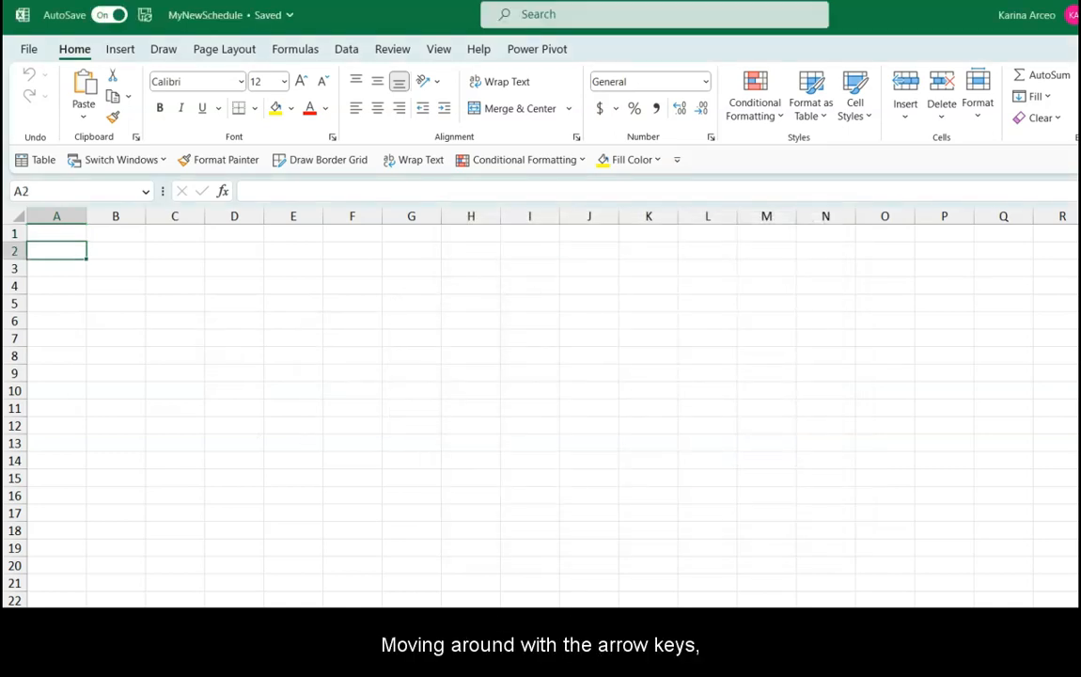
Enter 'My Schedule' in B2, 'Time' in A4 and 'Monday' in B4.
{"action": "key", "text": "Right"}
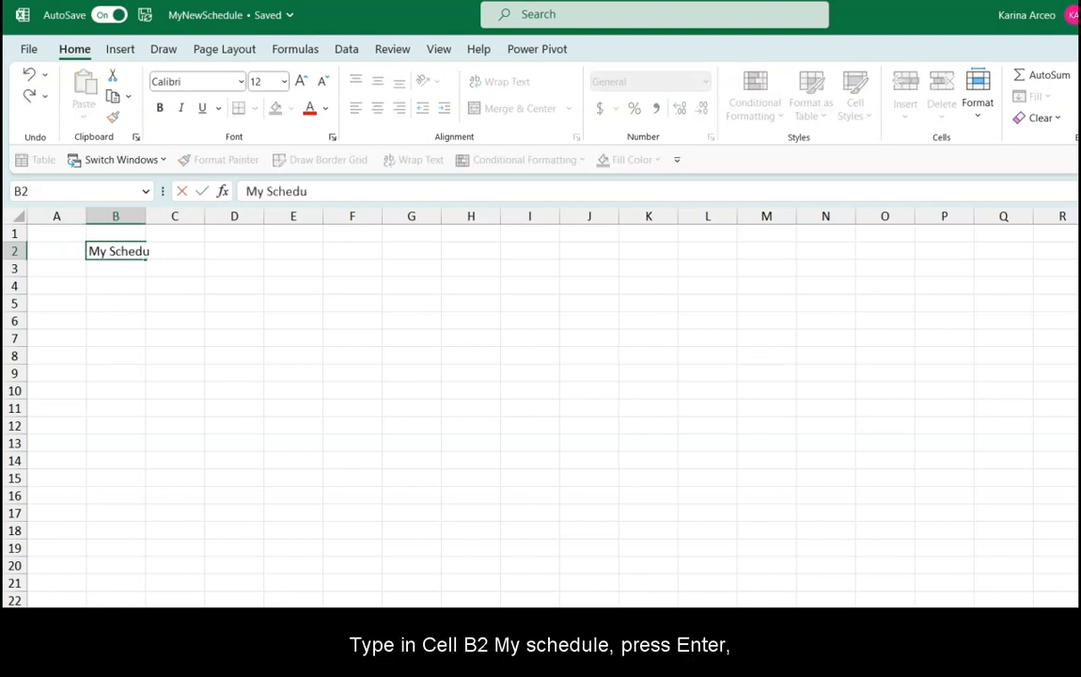
{"action": "key", "text": "Return"}
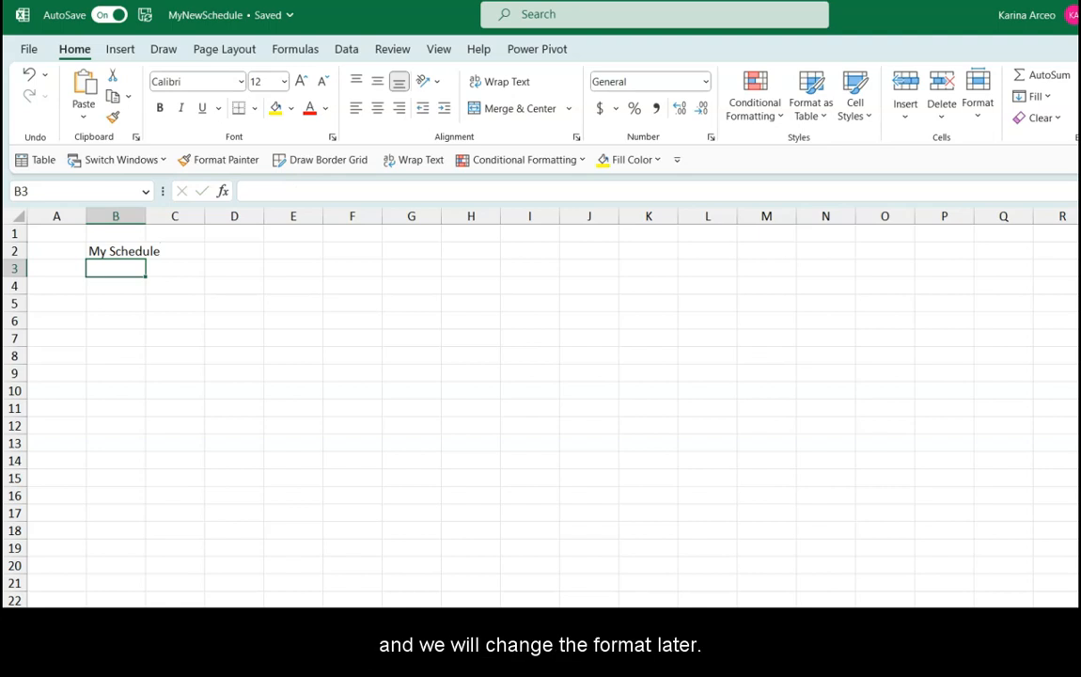
{"action": "left_click", "coordinate": [115, 251]}
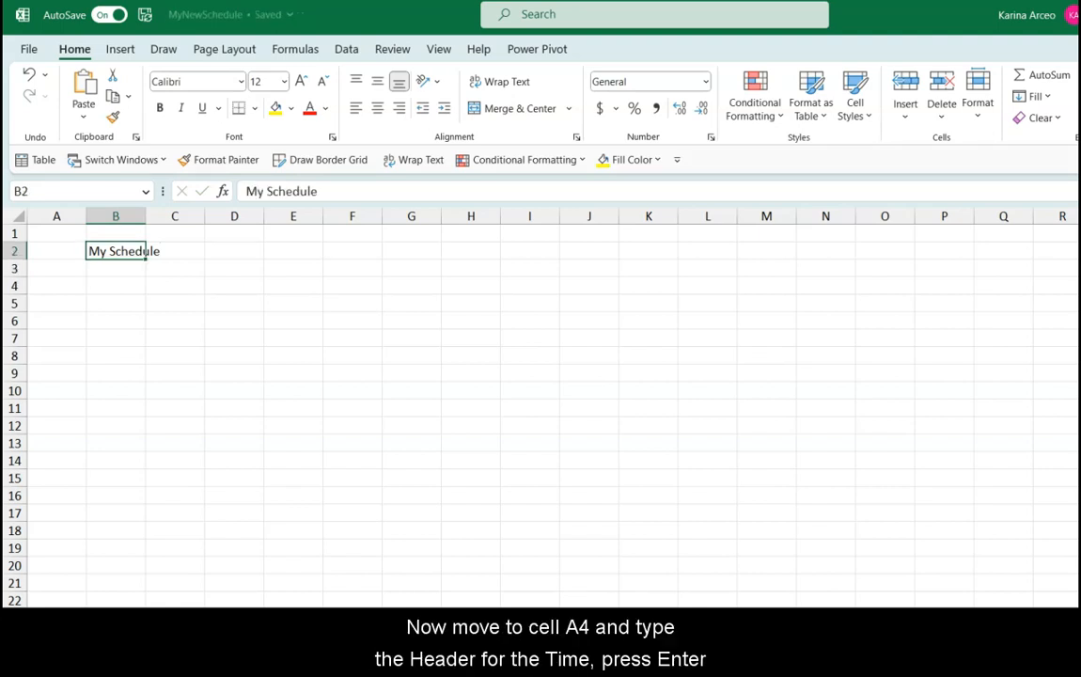
{"action": "left_click", "coordinate": [56, 285]}
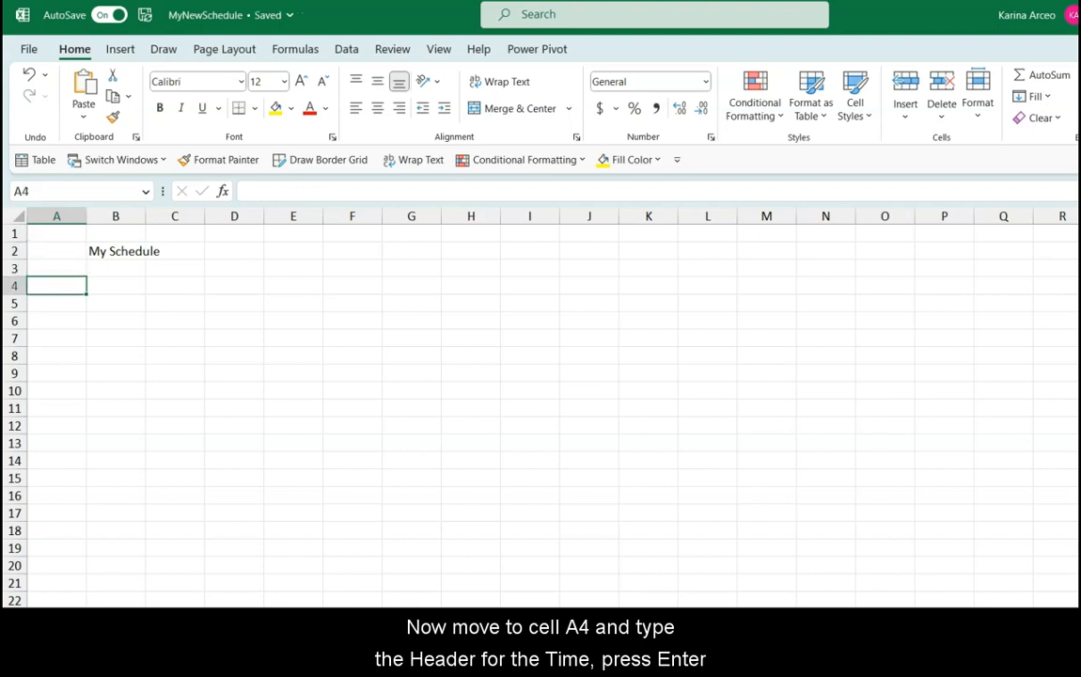
{"action": "type", "text": "Time"}
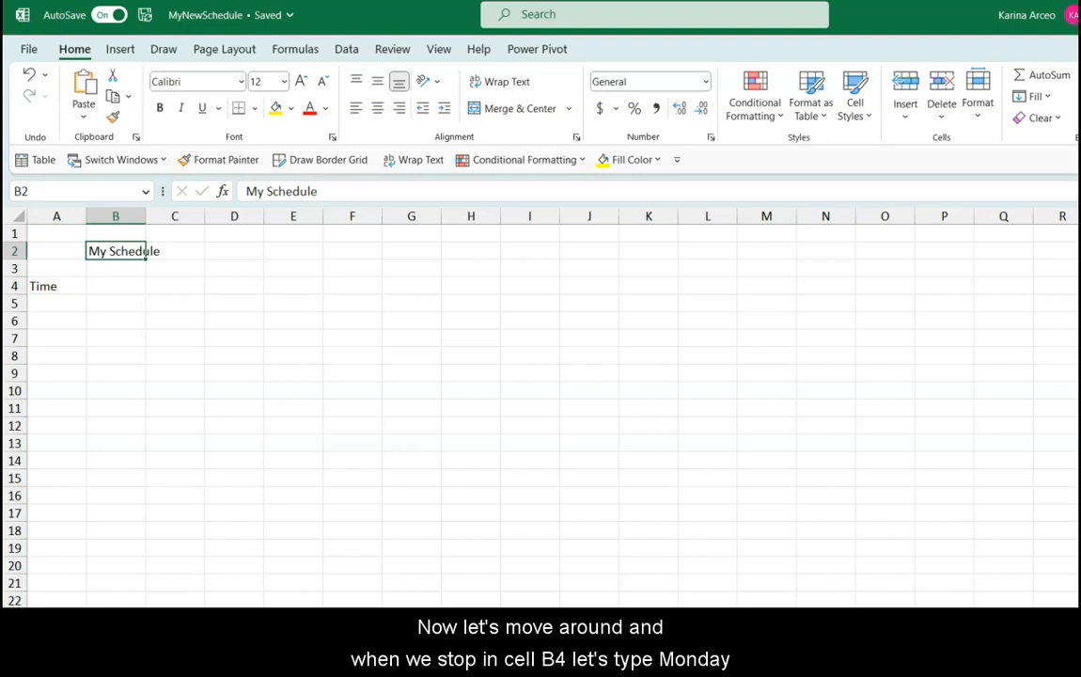
{"action": "left_click", "coordinate": [116, 286]}
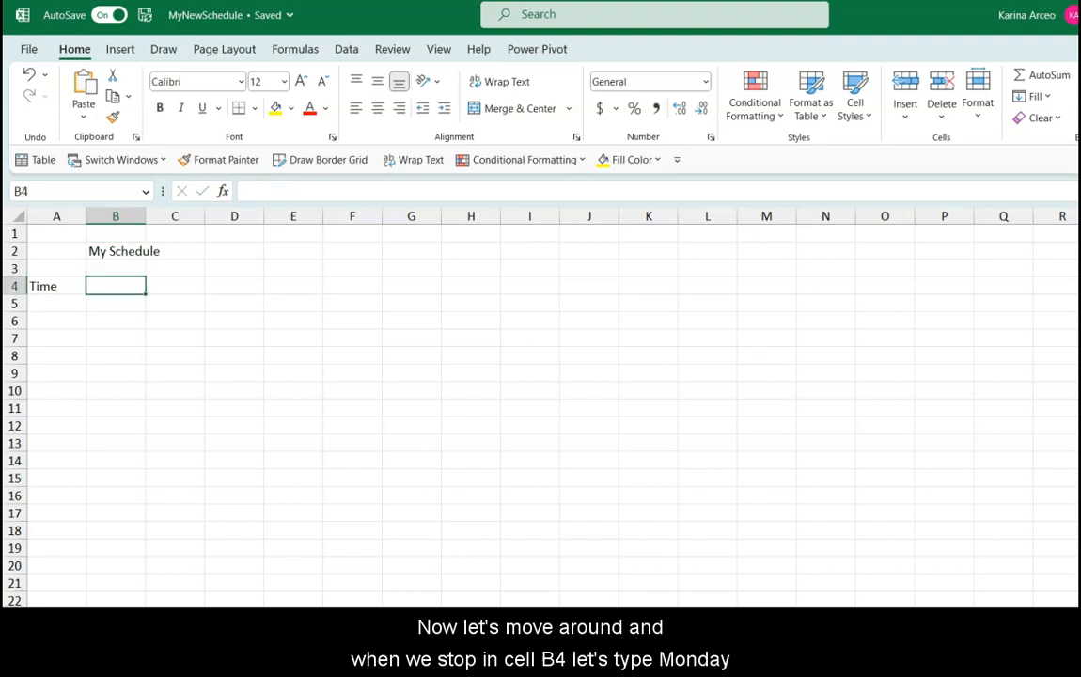
{"action": "type", "text": "Monday"}
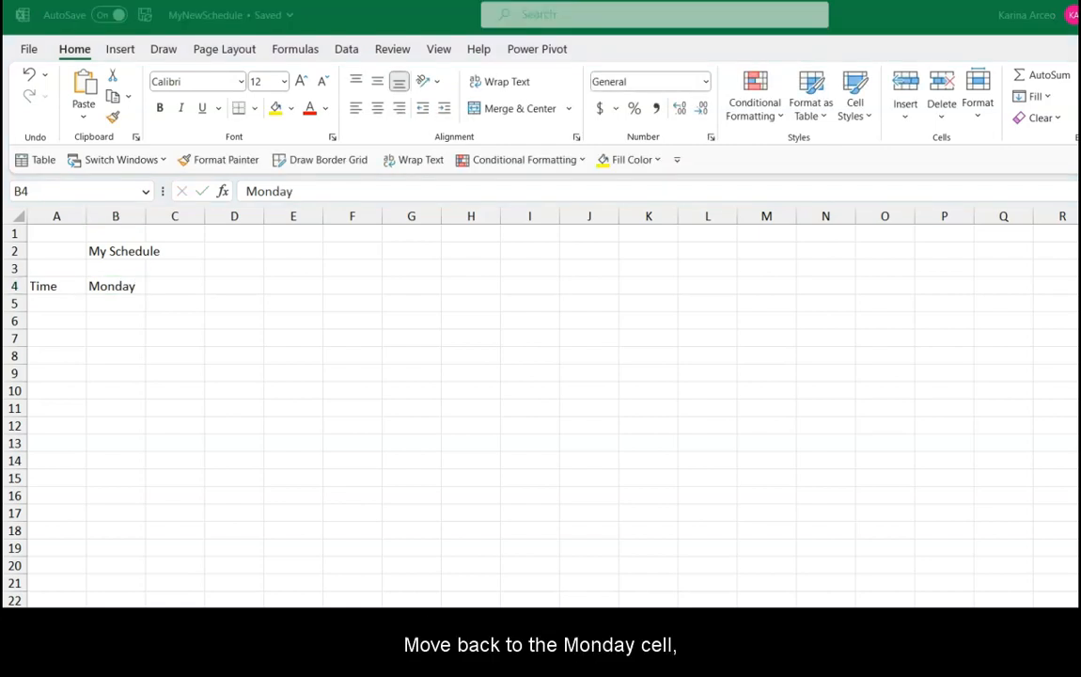
Select B4:H4 and autofill the day series Tuesday through Sunday.
{"action": "left_click", "coordinate": [115, 286]}
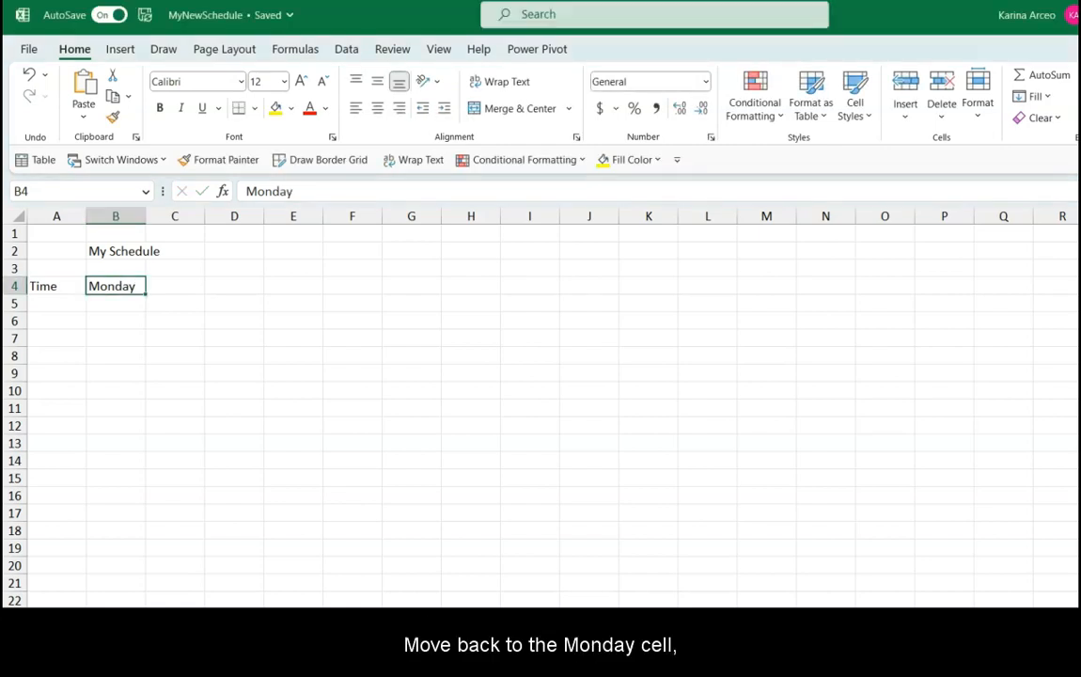
{"action": "key", "text": "shift"}
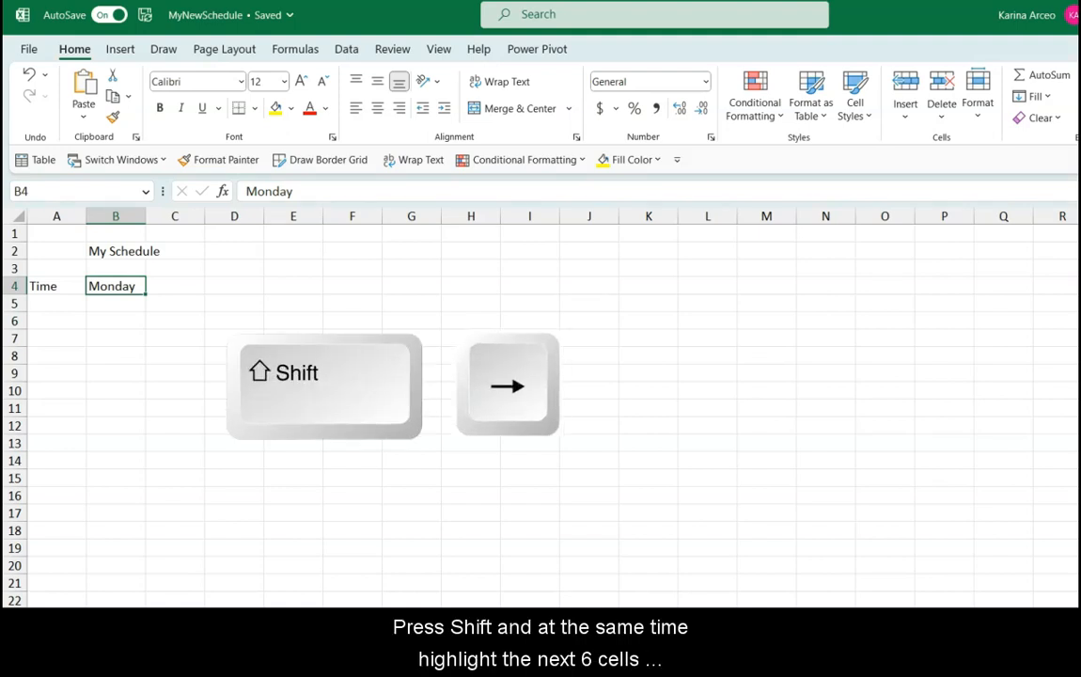
{"action": "key", "text": "shift+right"}
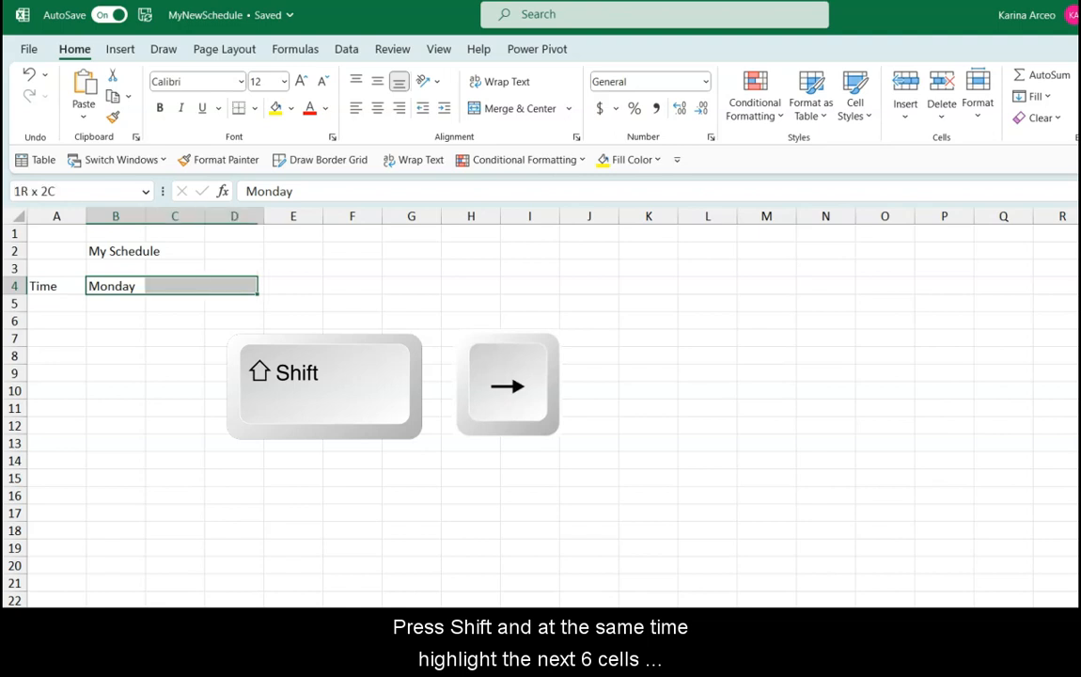
{"action": "key", "text": "shift+right"}
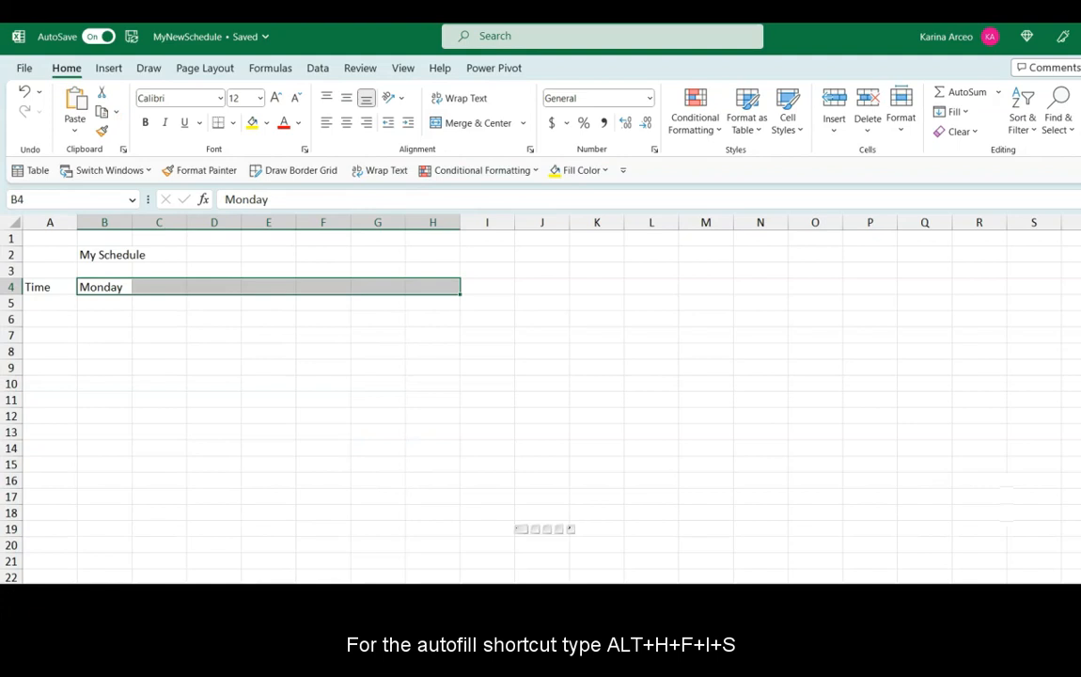
{"action": "key", "text": "alt"}
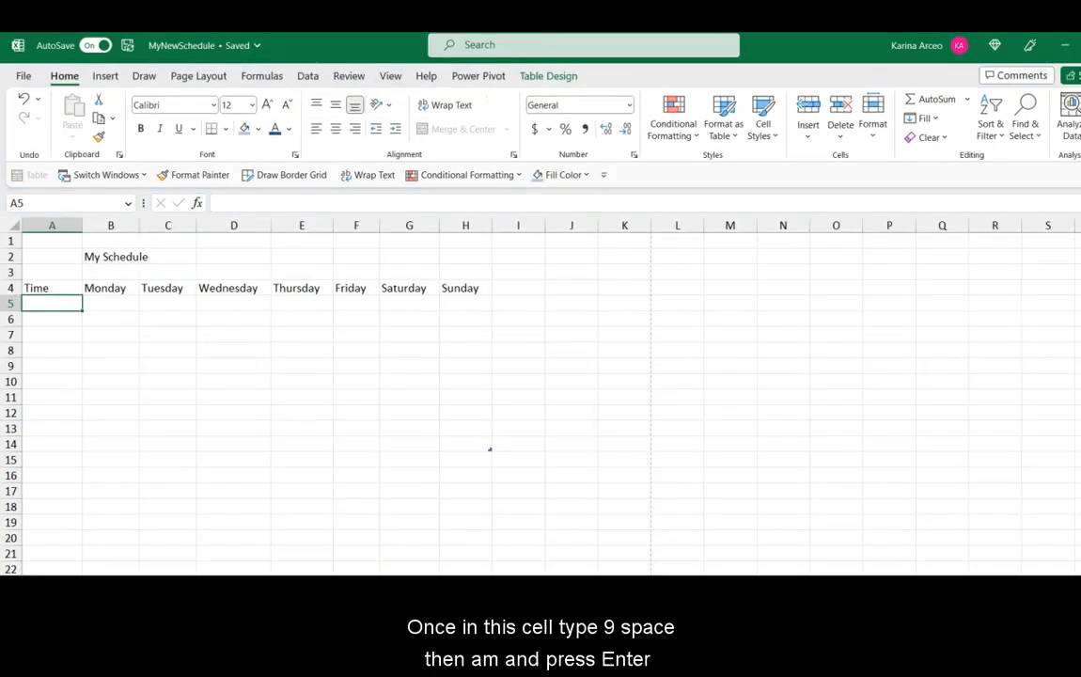
Enter 9 am in A5 and autofill hourly times down to 6:00 PM in A14.
{"action": "type", "text": "9"}
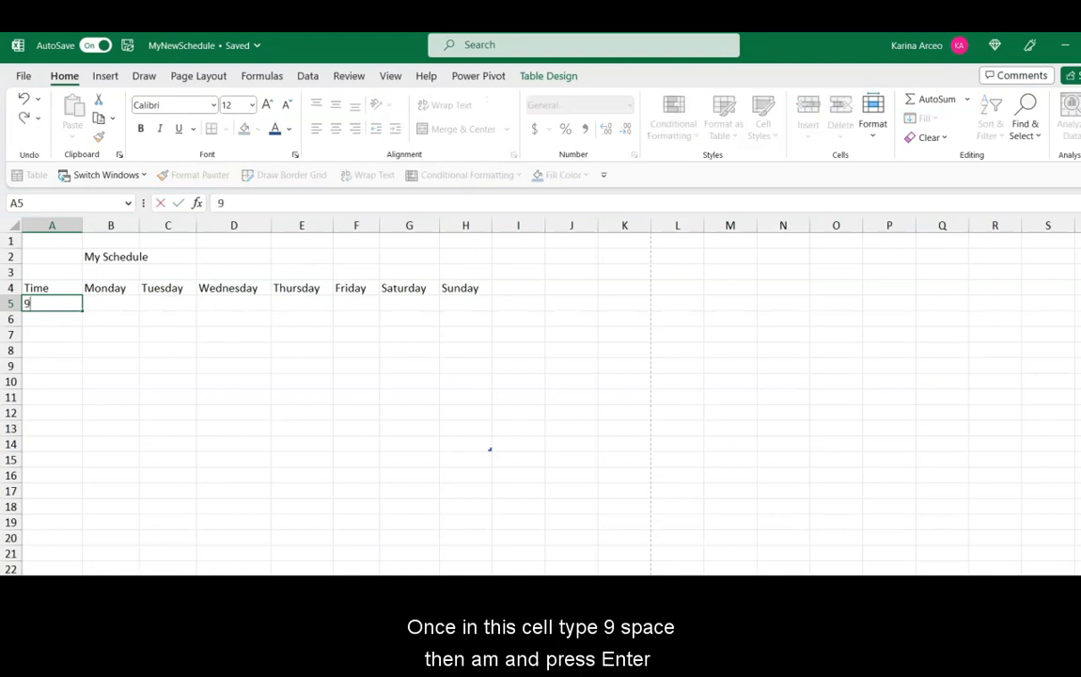
{"action": "type", "text": "am"}
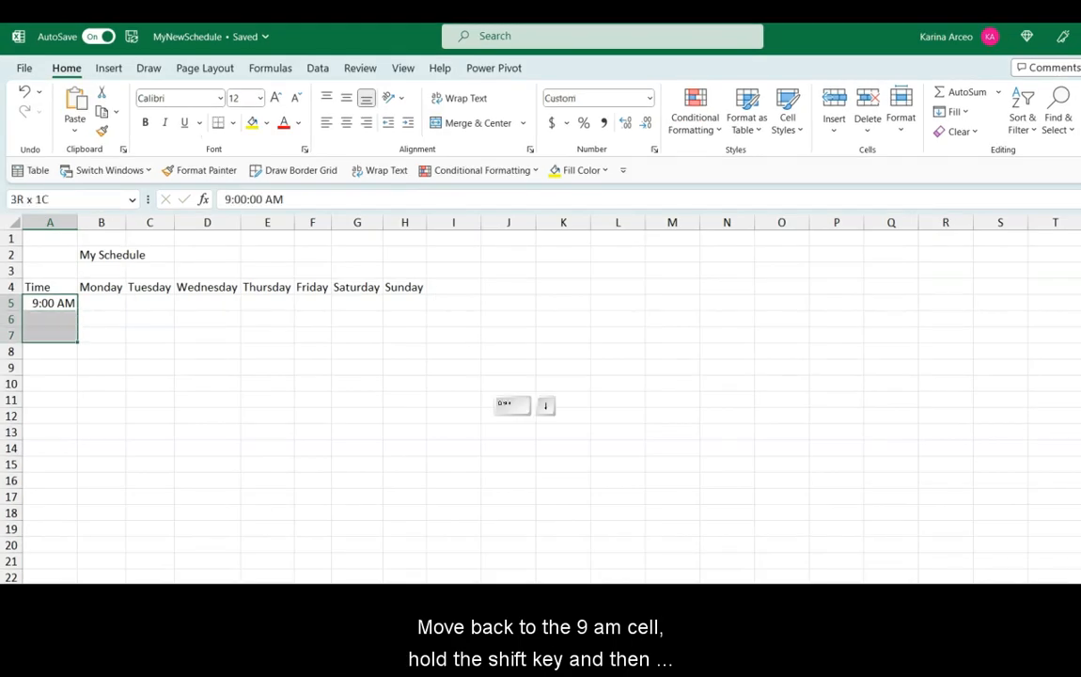
{"action": "key", "text": "shift+down"}
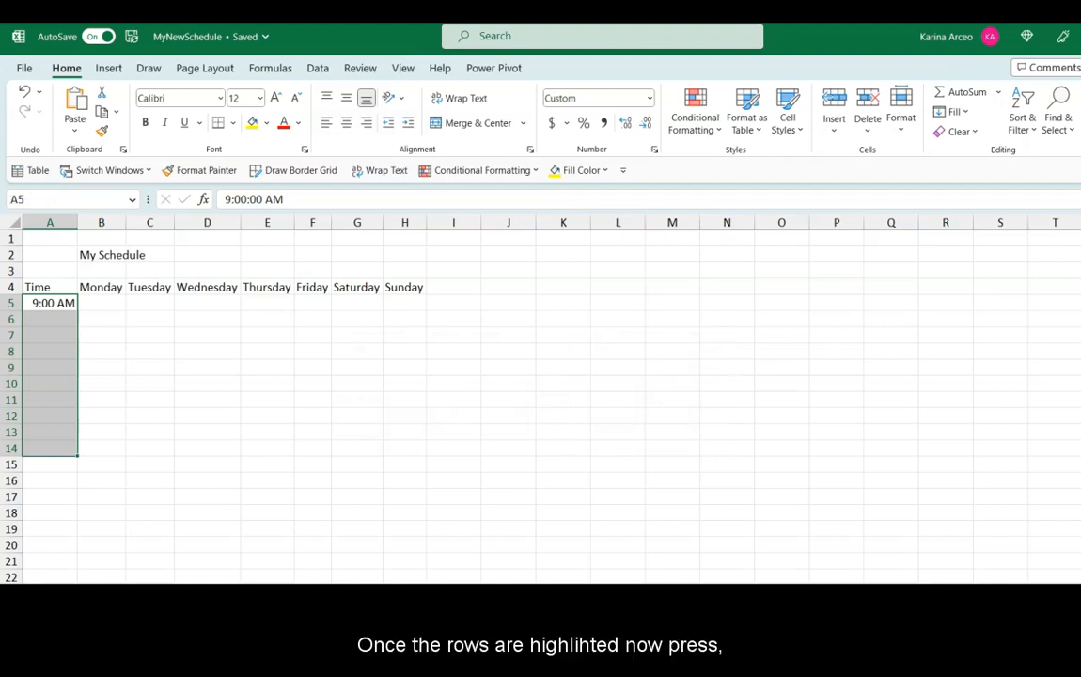
{"action": "key", "text": "alt"}
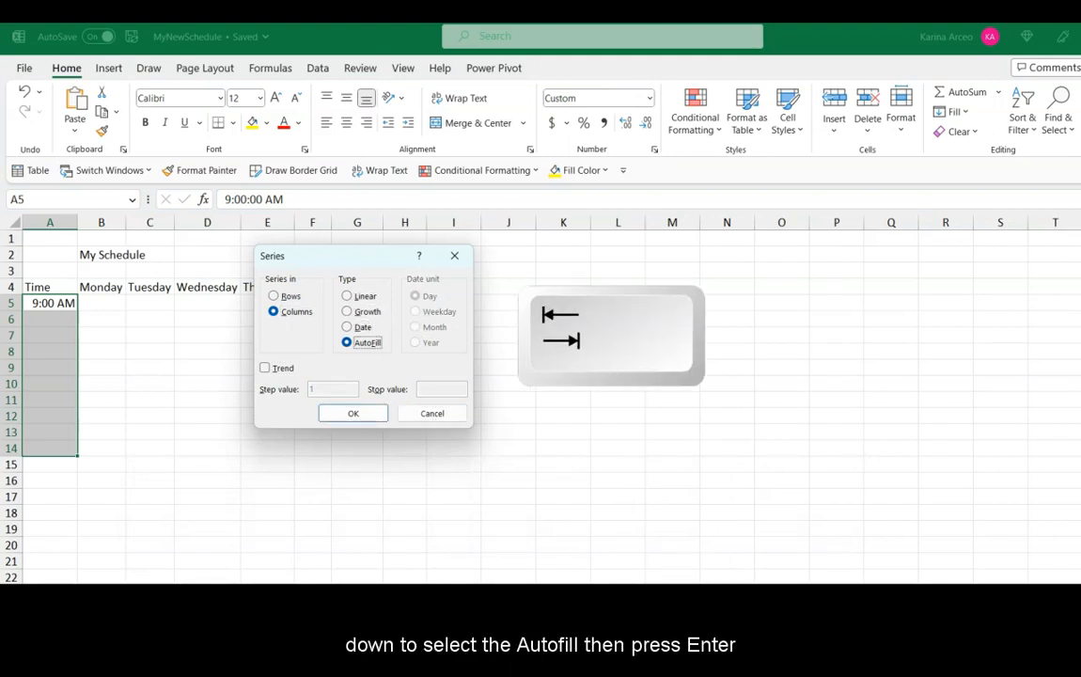
{"action": "left_click", "coordinate": [352, 413]}
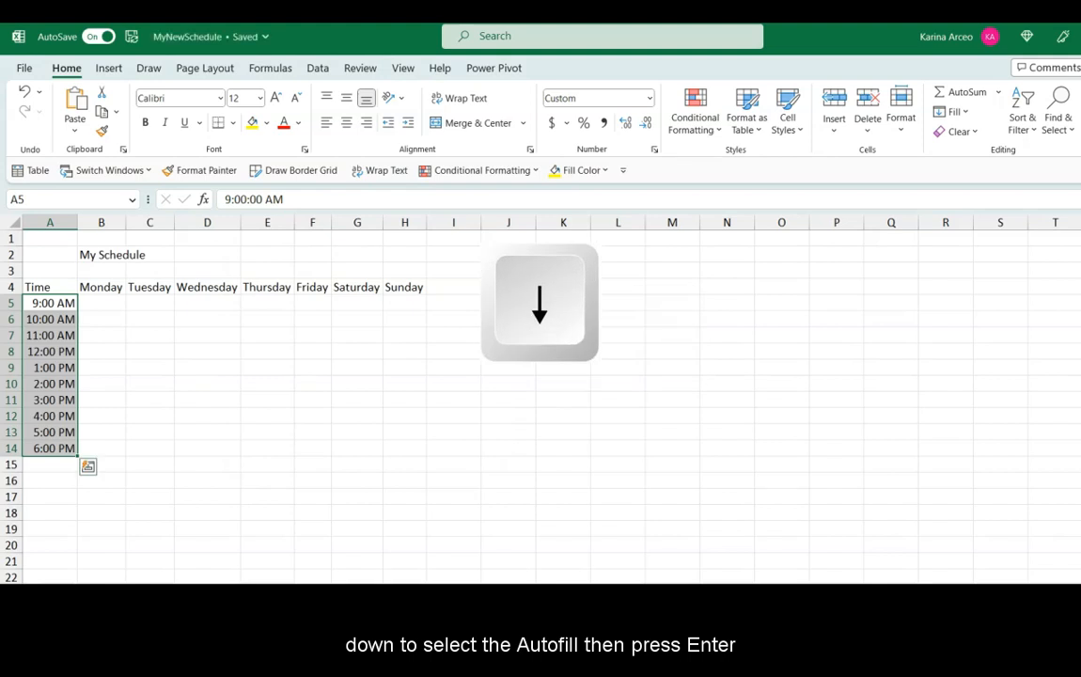
{"action": "key", "text": "Return"}
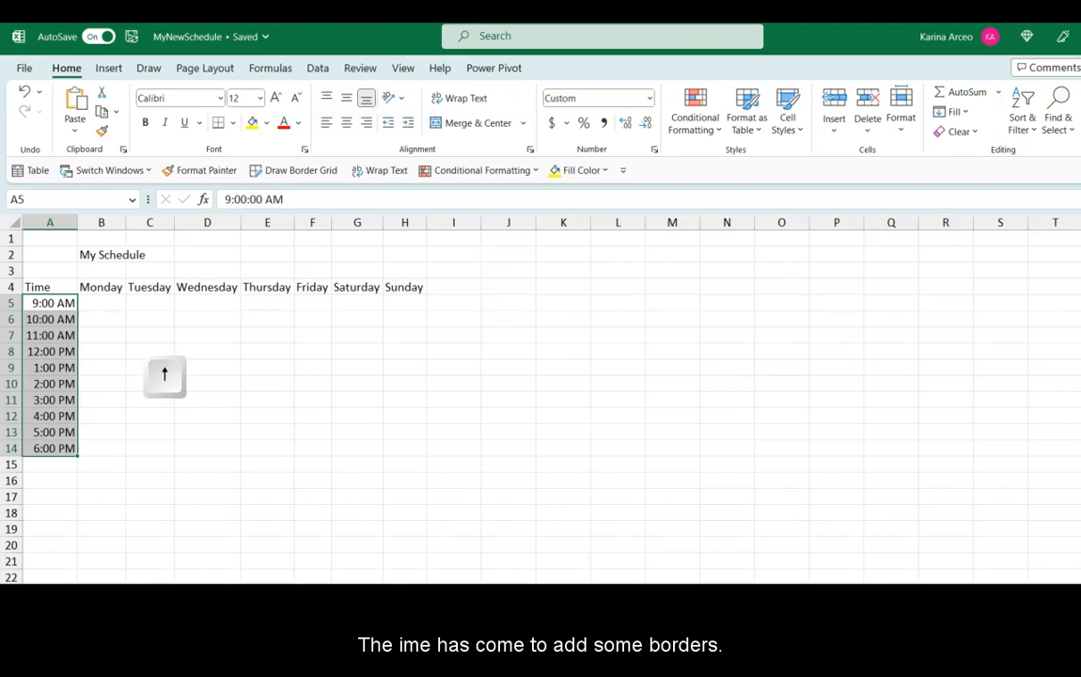
Convert A4:H14 into Table1 with 'My table has headers' kept checked.
{"action": "key", "text": "up"}
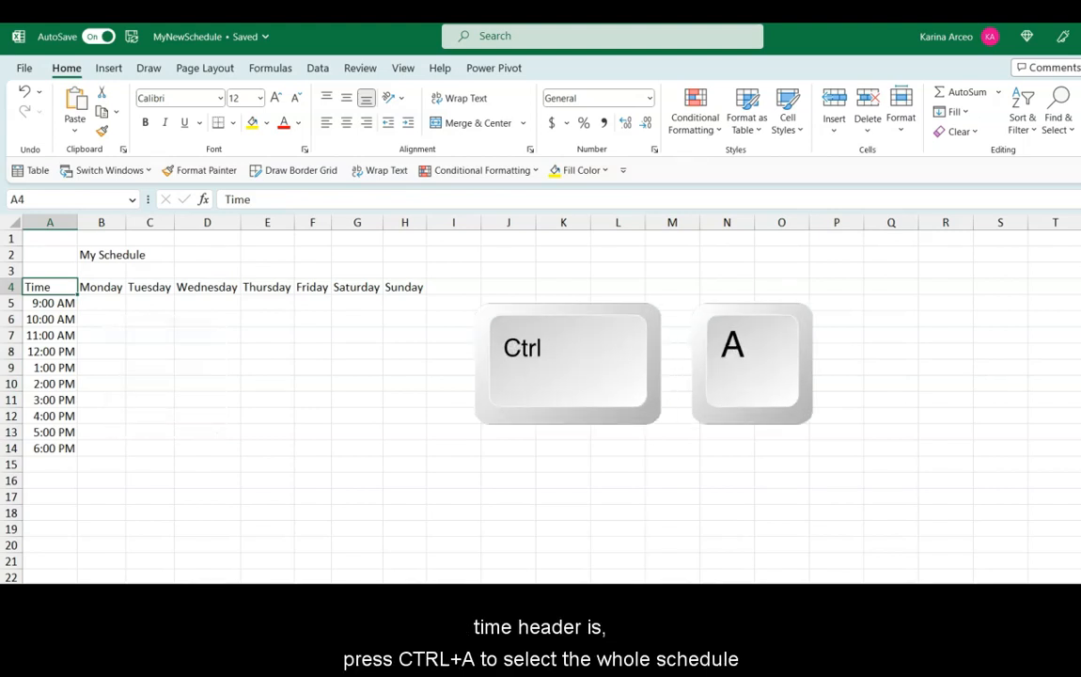
{"action": "key", "text": "ctrl+a"}
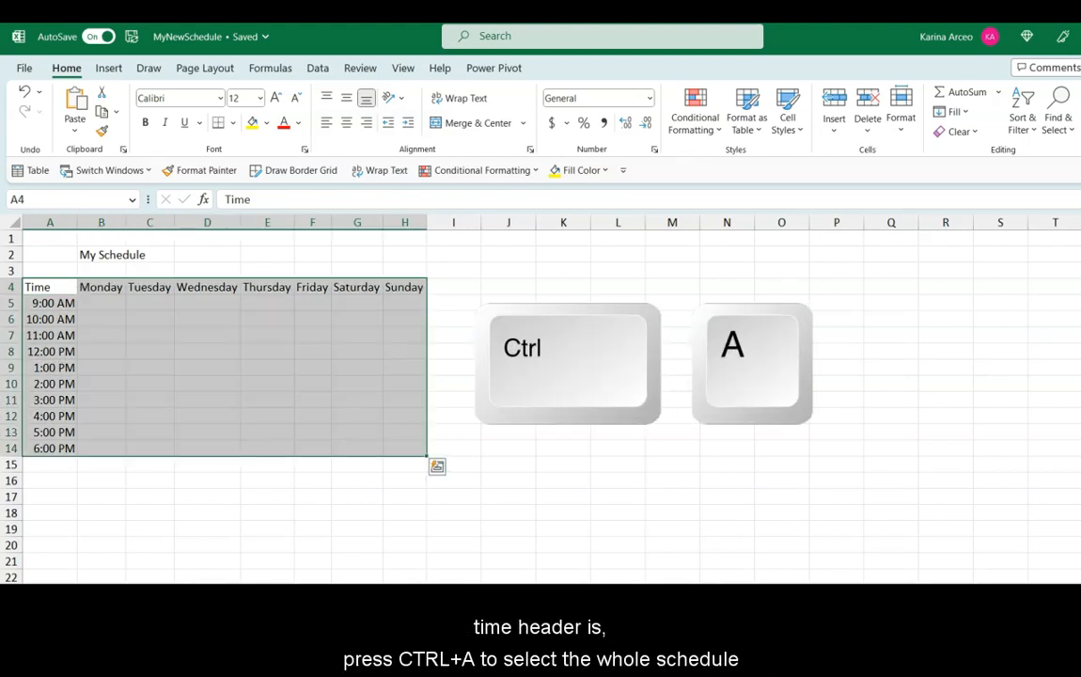
{"action": "key", "text": "ctrl+a"}
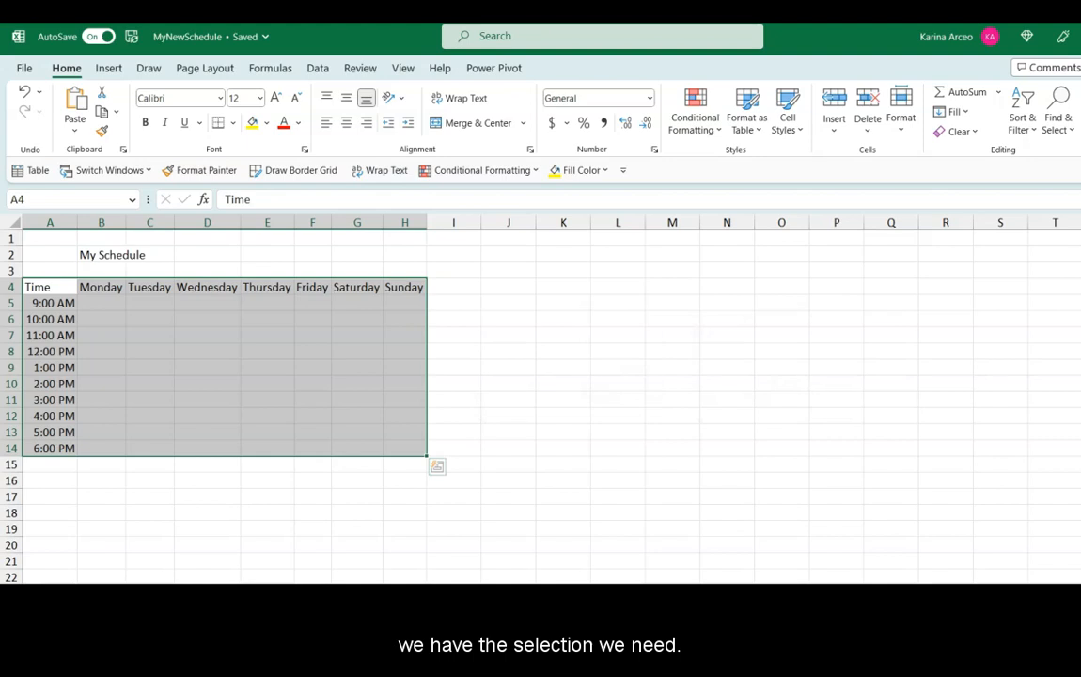
{"action": "key", "text": "ctrl+t"}
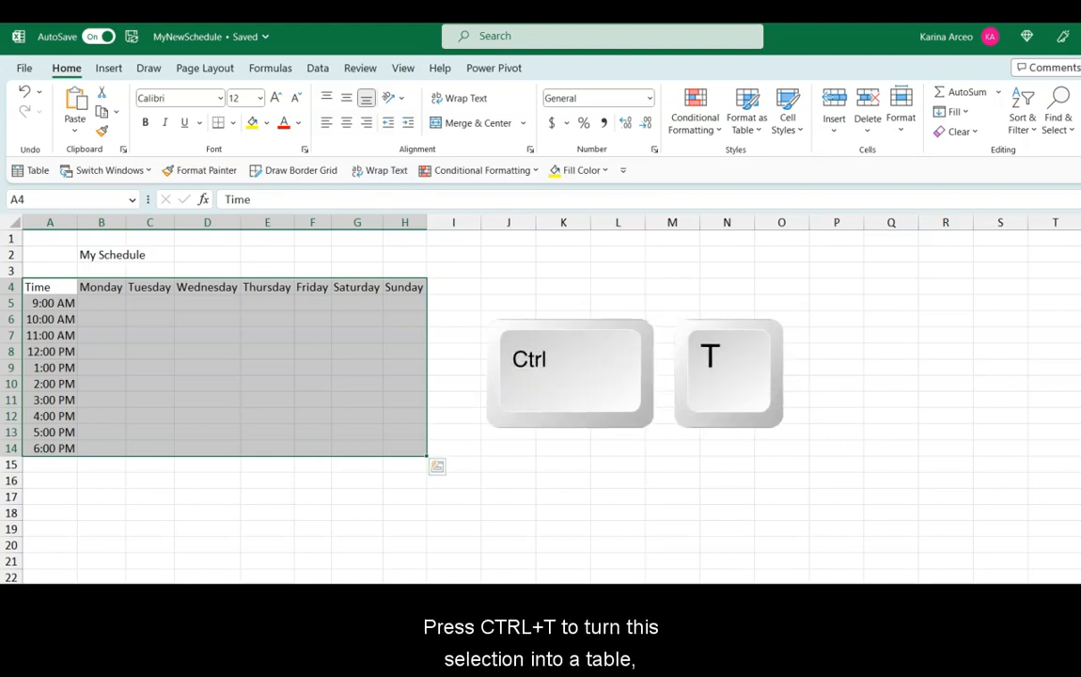
{"action": "key", "text": "ctrl+t"}
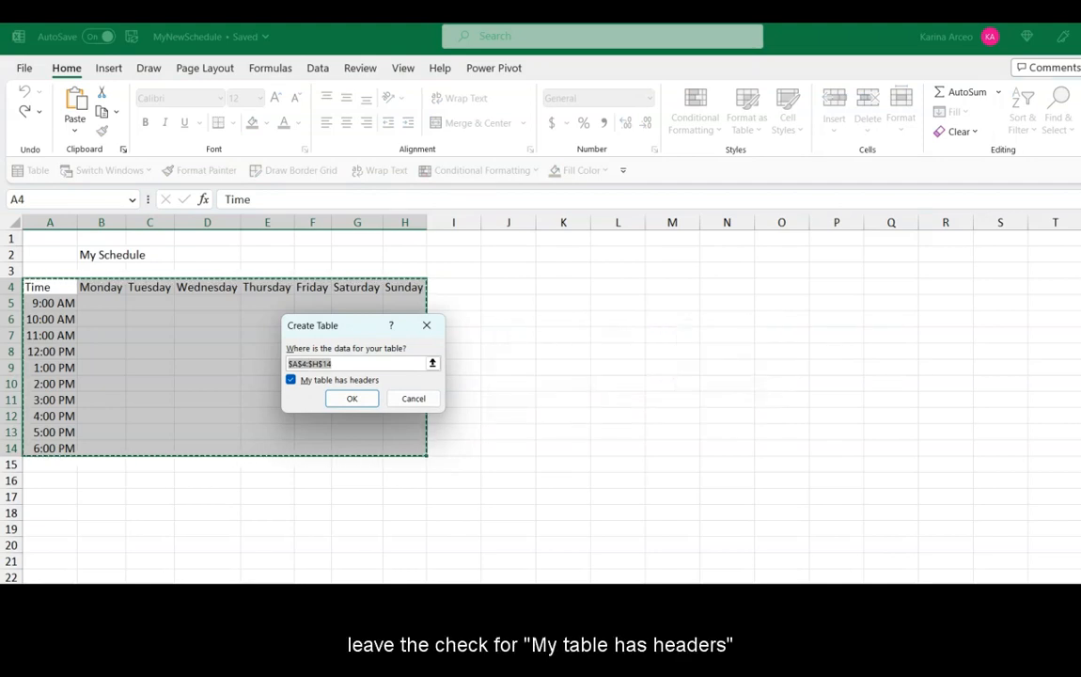
{"action": "left_click", "coordinate": [352, 398]}
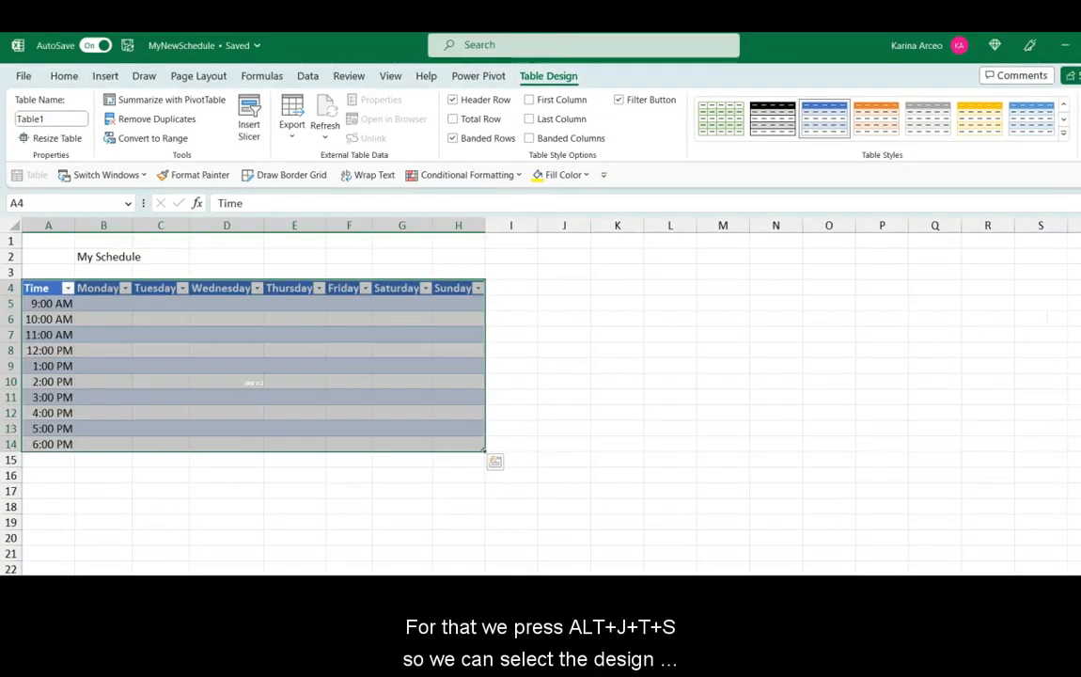
Apply a green banded style to Table1 from the Table Styles gallery.
{"action": "key", "text": "alt+j+t+s"}
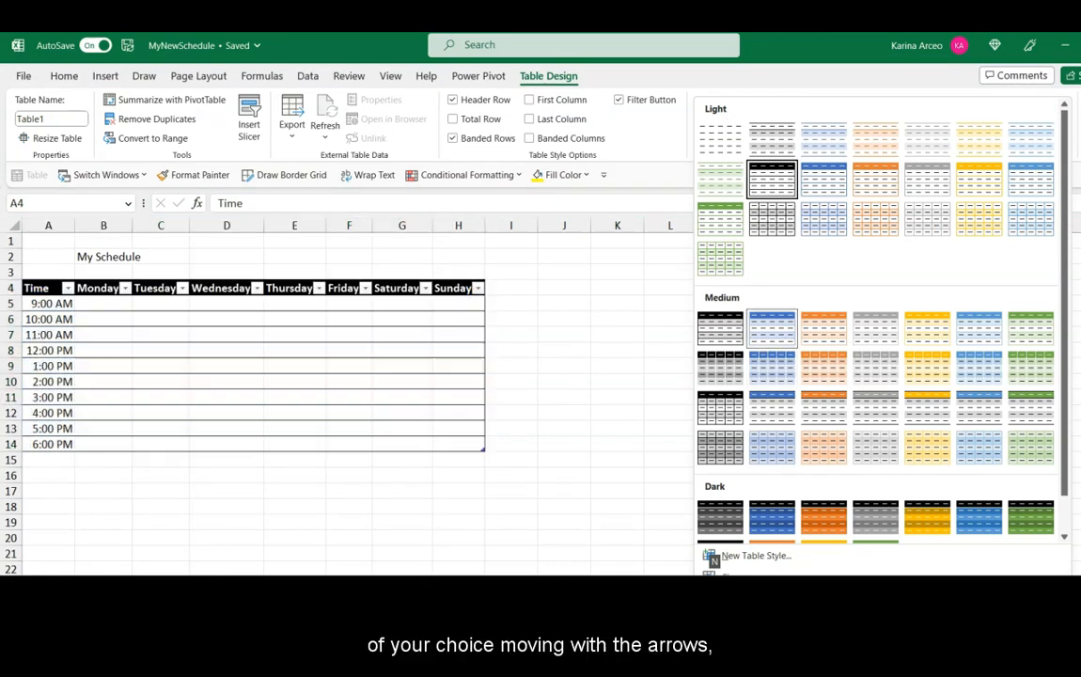
{"action": "left_click", "coordinate": [719, 219]}
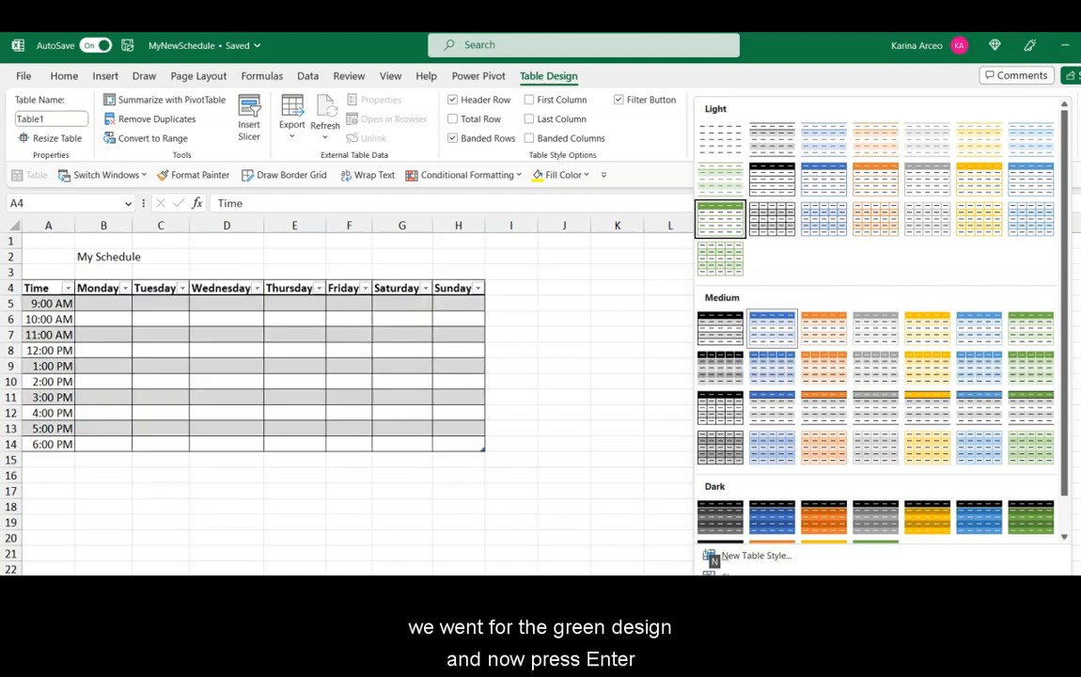
{"action": "left_click", "coordinate": [719, 218]}
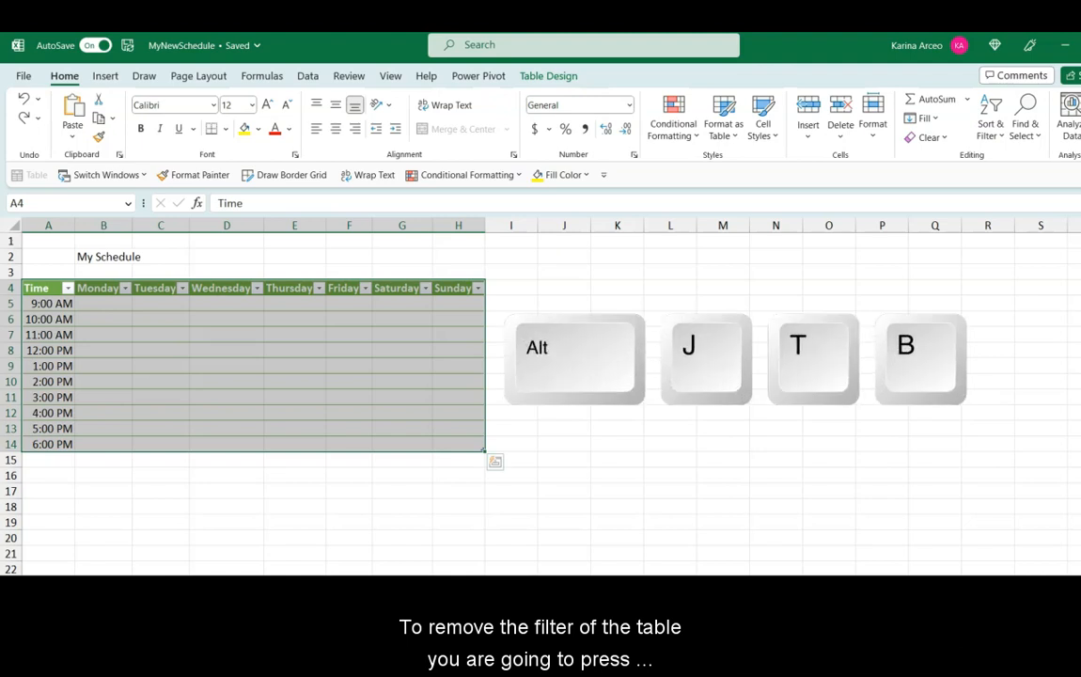
Turn off the Filter Button option so the header filters disappear.
{"action": "key", "text": "alt"}
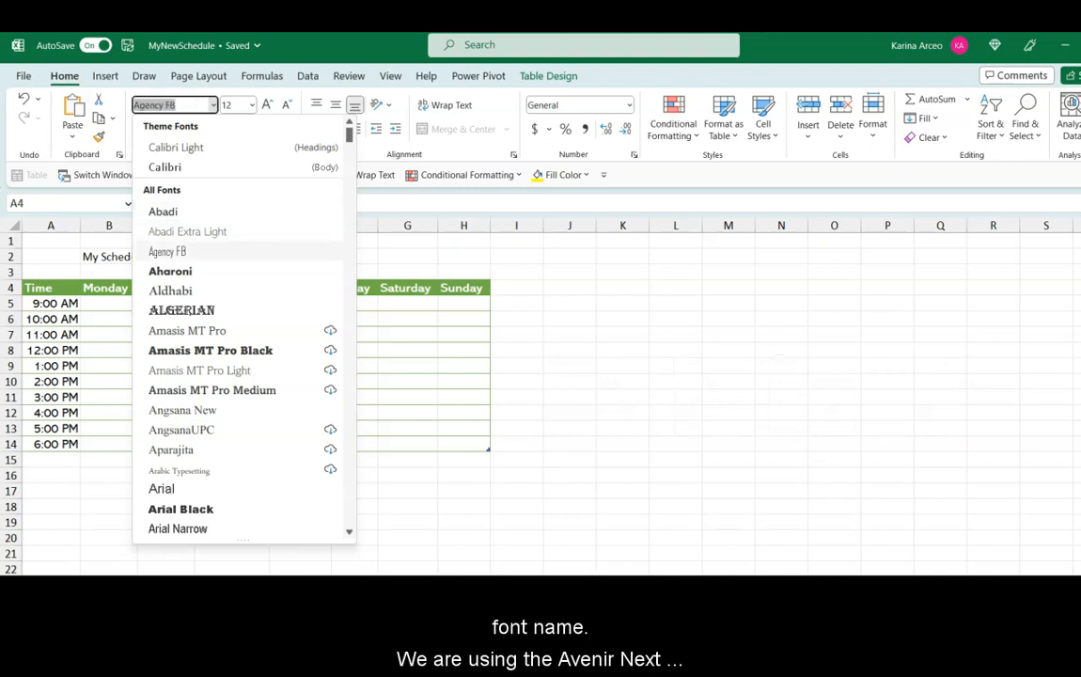
Change the table's font to Avenir Next LT Pro, then select the first Monday cell.
{"action": "left_click", "coordinate": [181, 509]}
{"action": "type", "text": "Avenir Next LT Pro"}
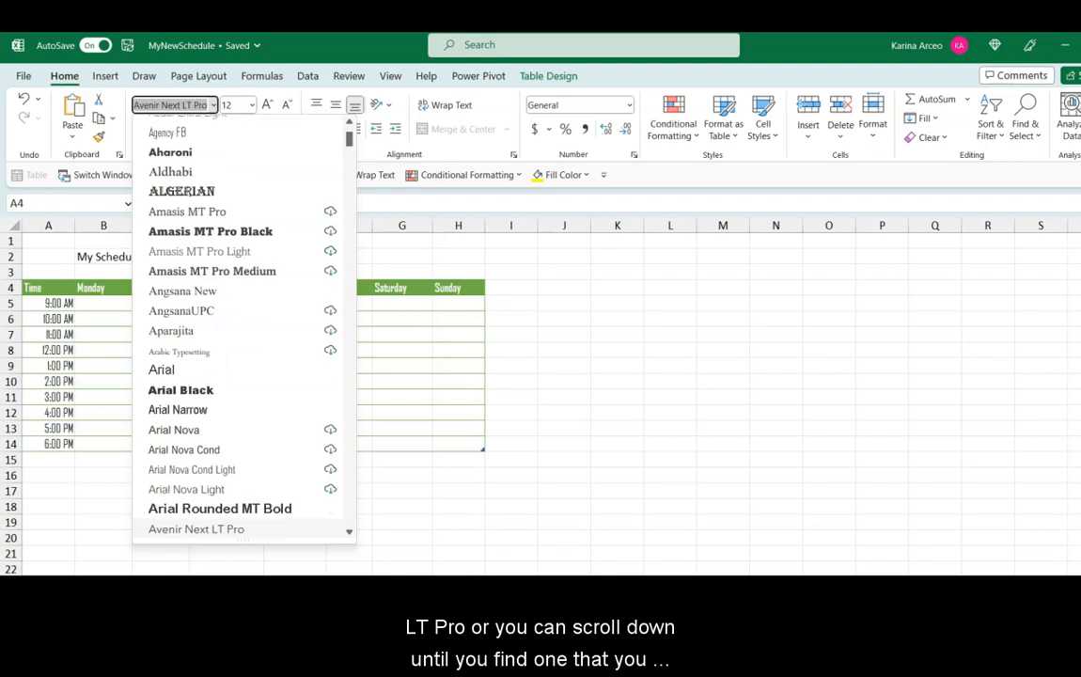
{"action": "scroll", "scroll_direction": "down", "scroll_amount": 3}
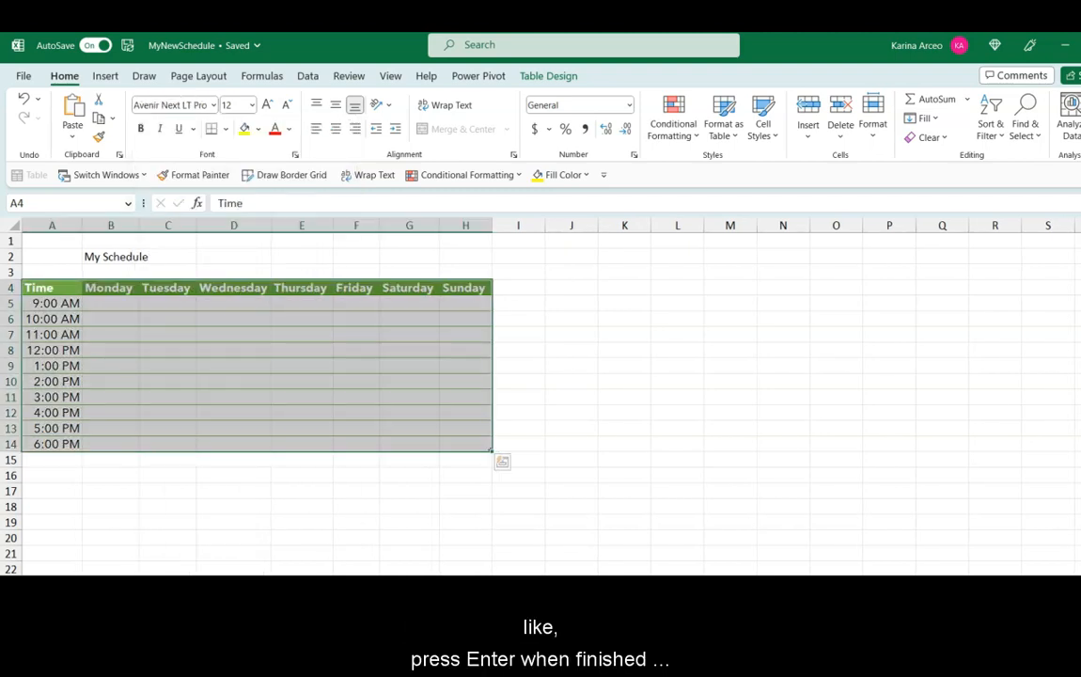
{"action": "left_click", "coordinate": [110, 287]}
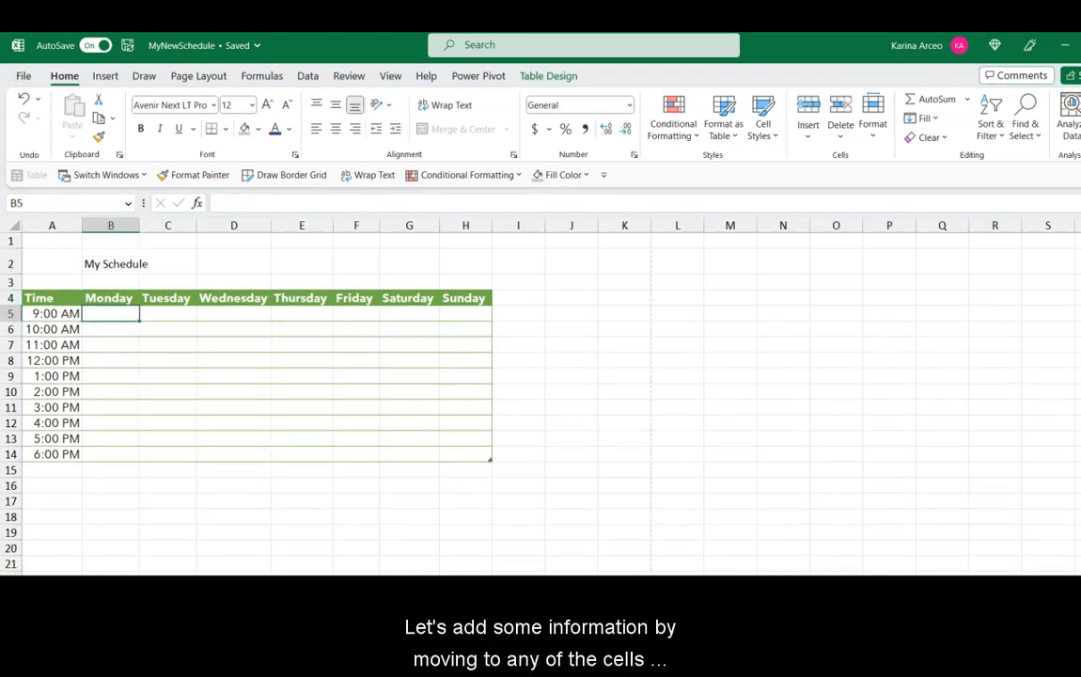
Enter 'Lunch' in cell B8, the Monday 12:00 PM slot.
{"action": "left_click", "coordinate": [110, 344]}
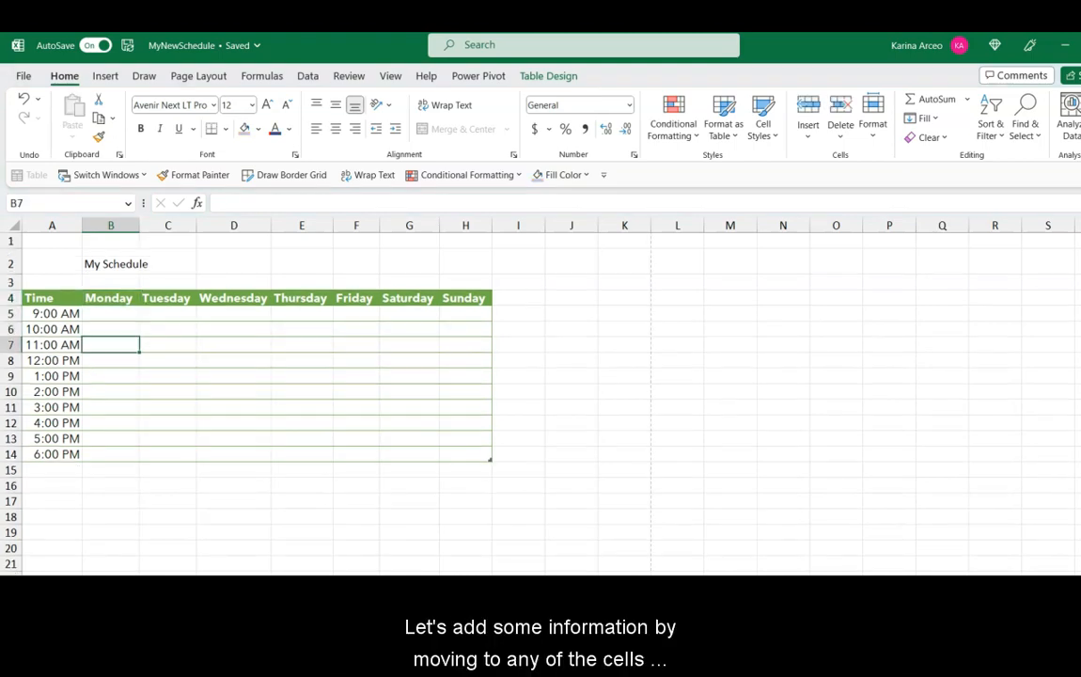
{"action": "key", "text": "down"}
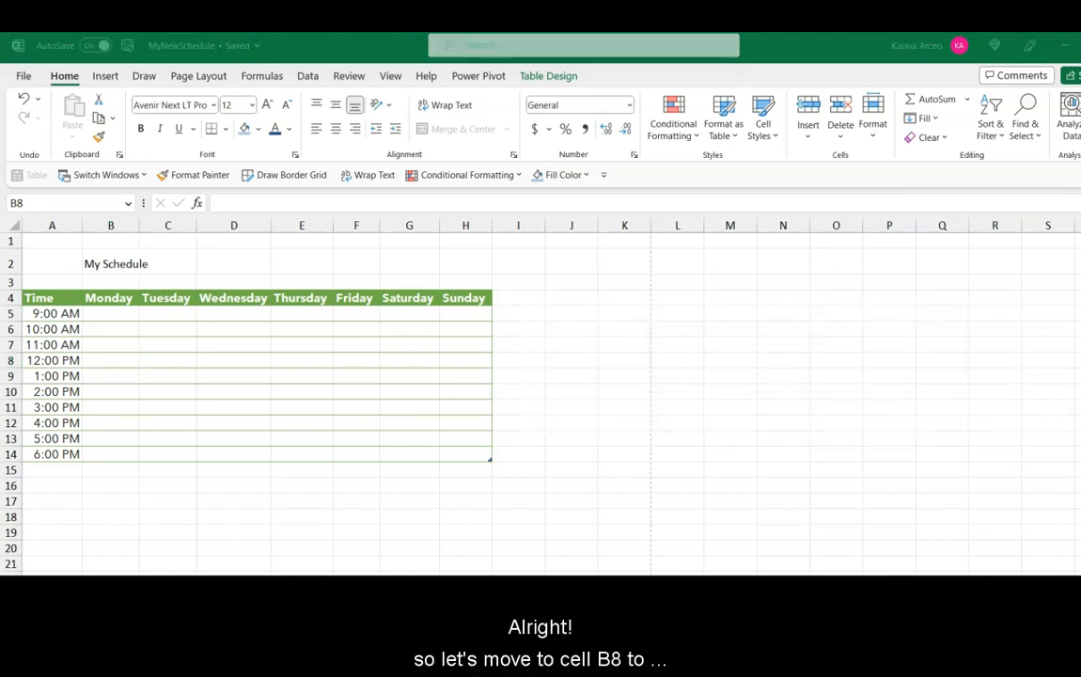
{"action": "left_click", "coordinate": [110, 360]}
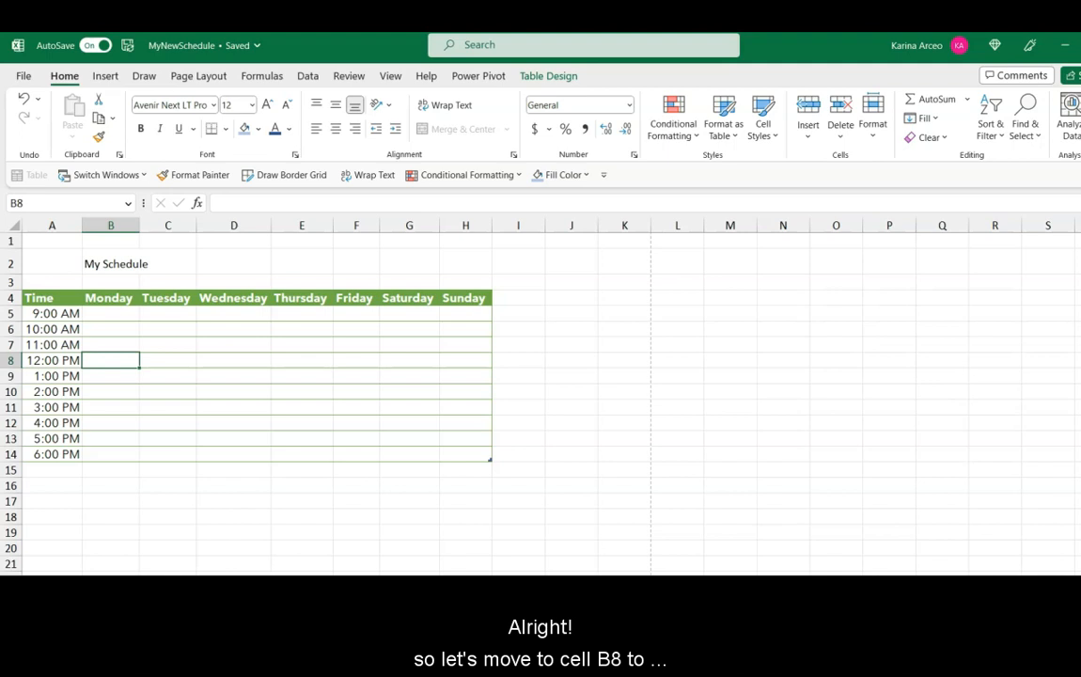
{"action": "type", "text": "Lun"}
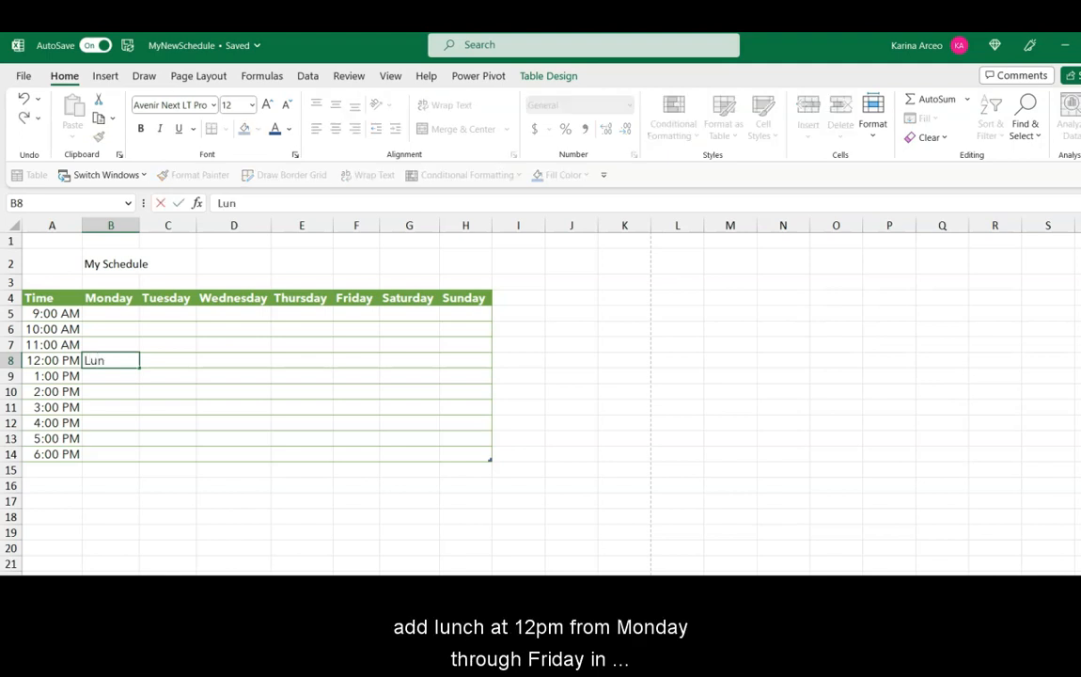
{"action": "type", "text": "ch"}
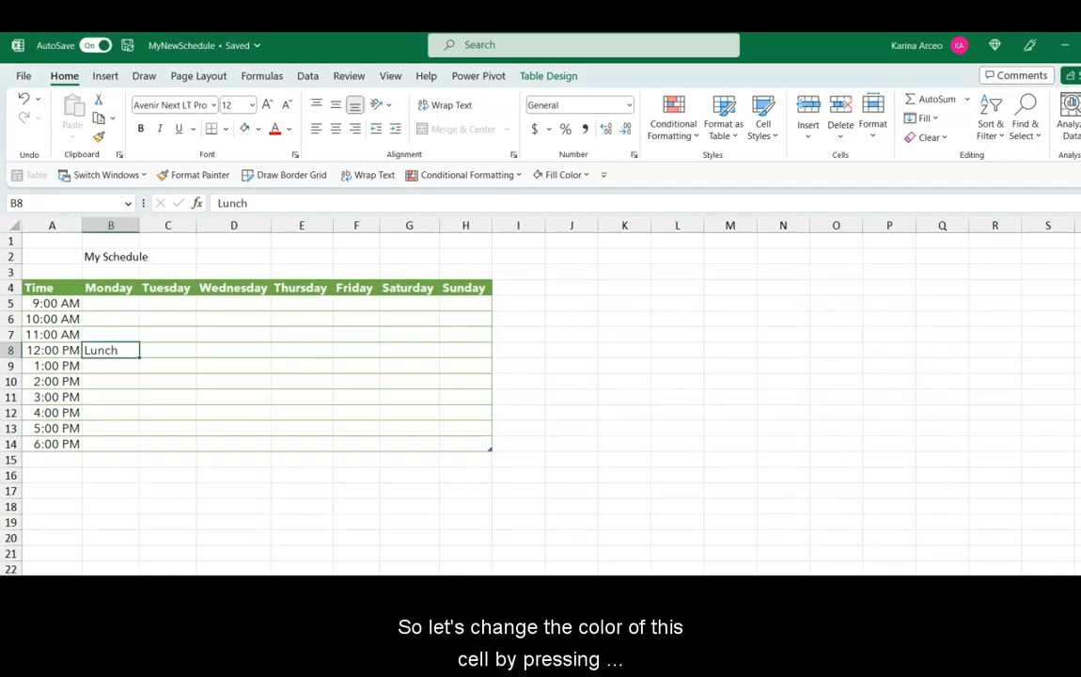
Give the Lunch cell B8 the bright yellow standard fill colour.
{"action": "key", "text": "alt+h+h"}
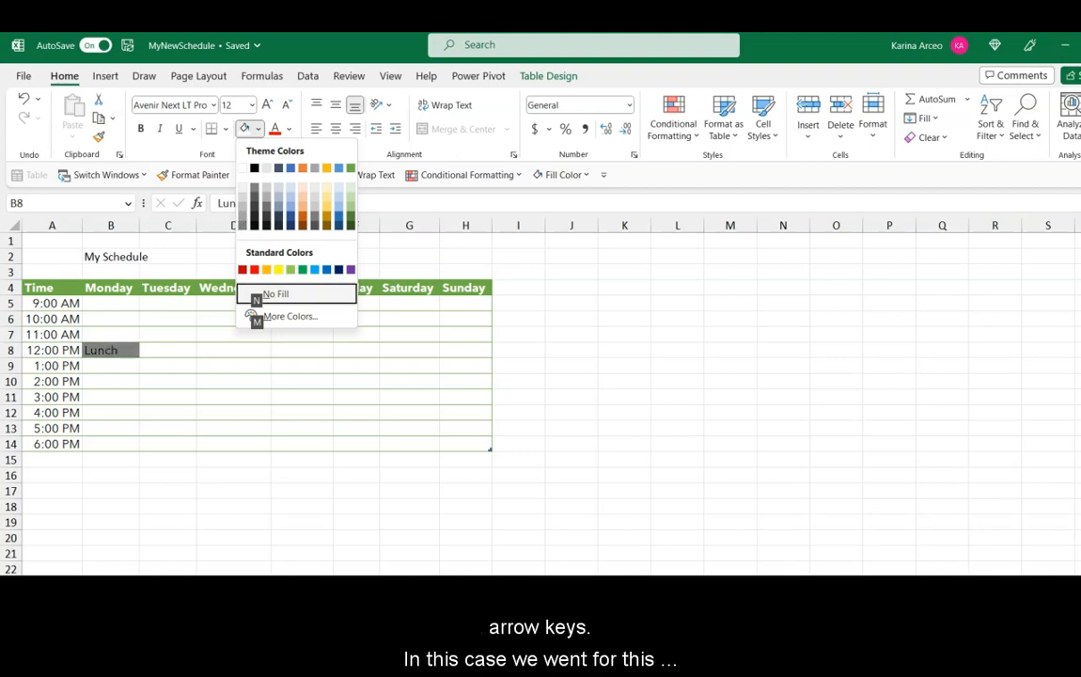
{"action": "left_click", "coordinate": [242, 270]}
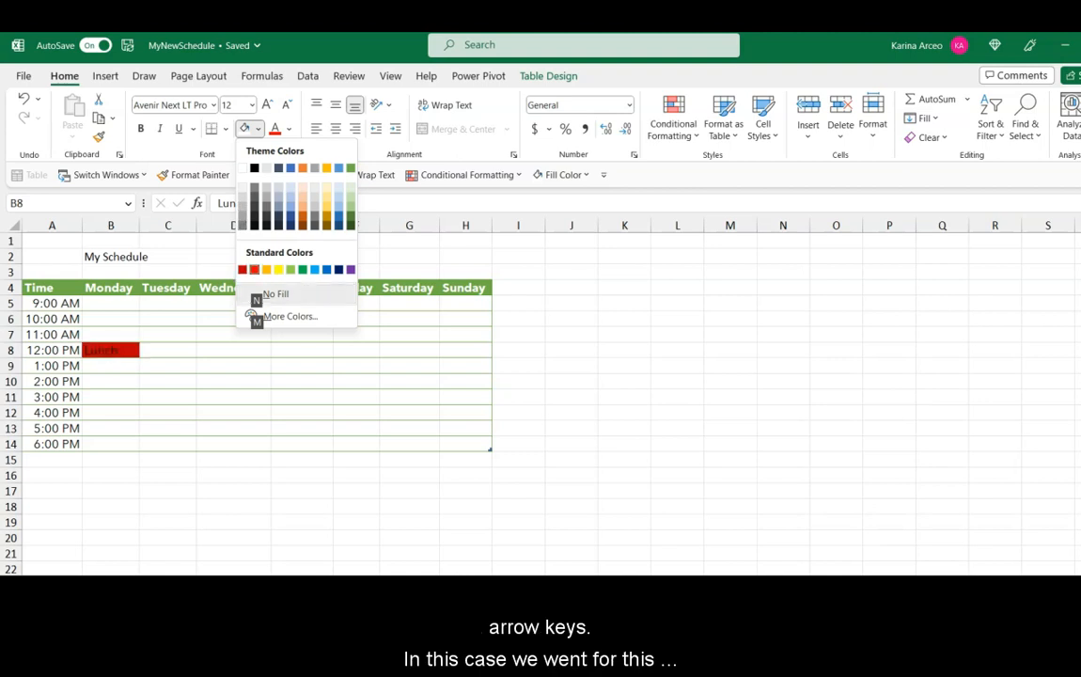
{"action": "left_click", "coordinate": [267, 270]}
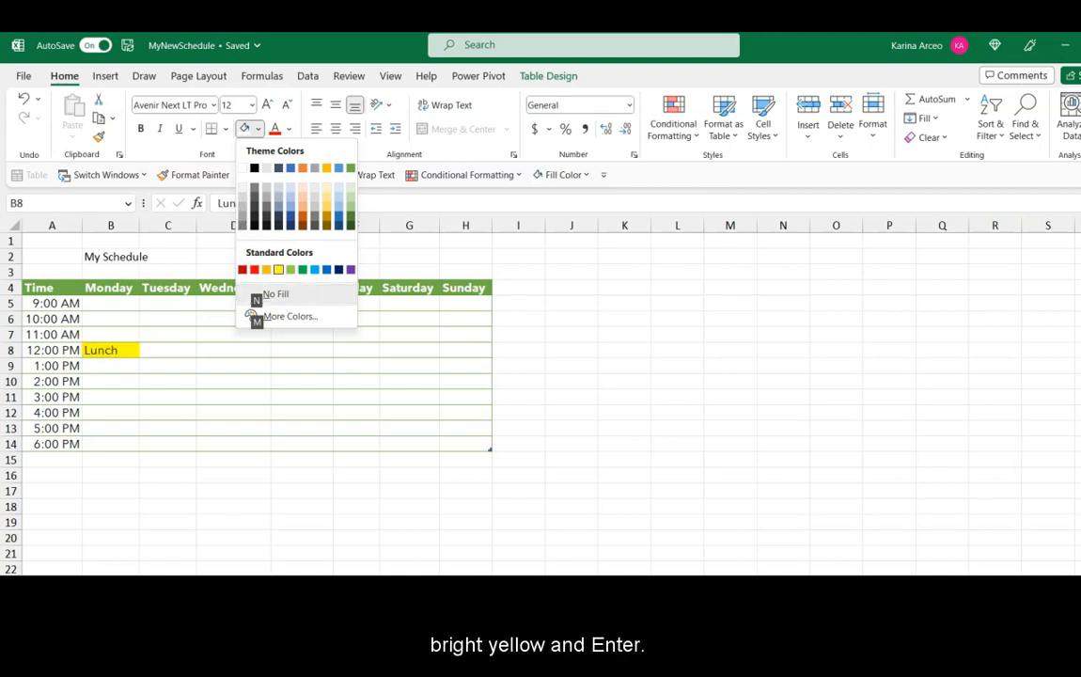
{"action": "left_click", "coordinate": [303, 269]}
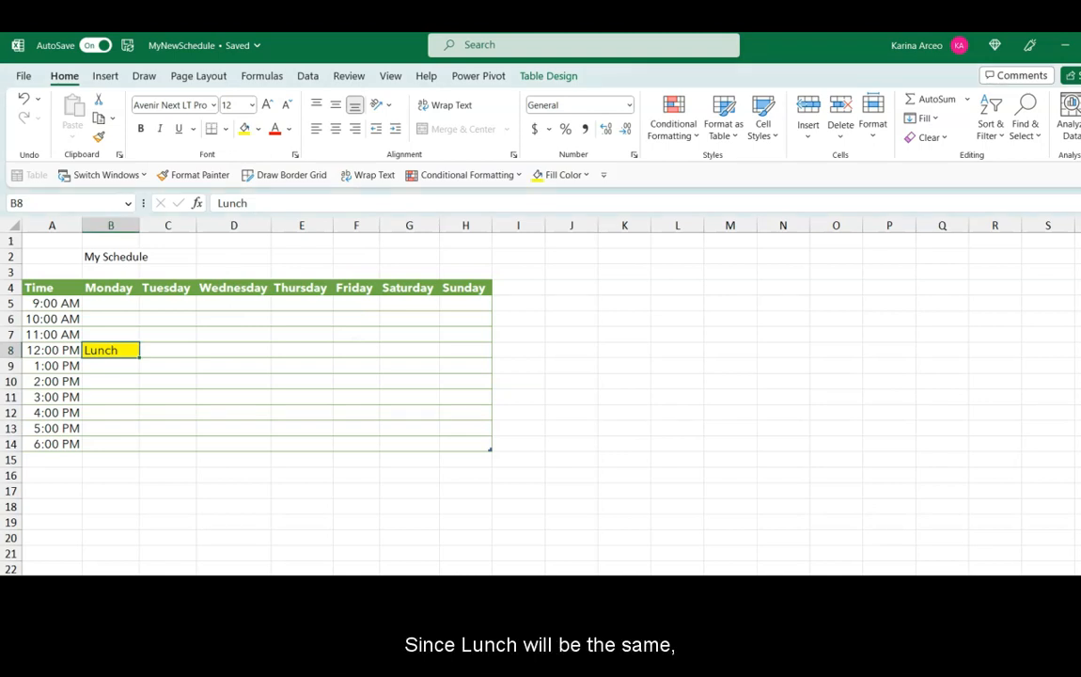
Copy the yellow Lunch cell across B8:H8 and clear the copy marquee.
{"action": "key", "text": "ctrl+c"}
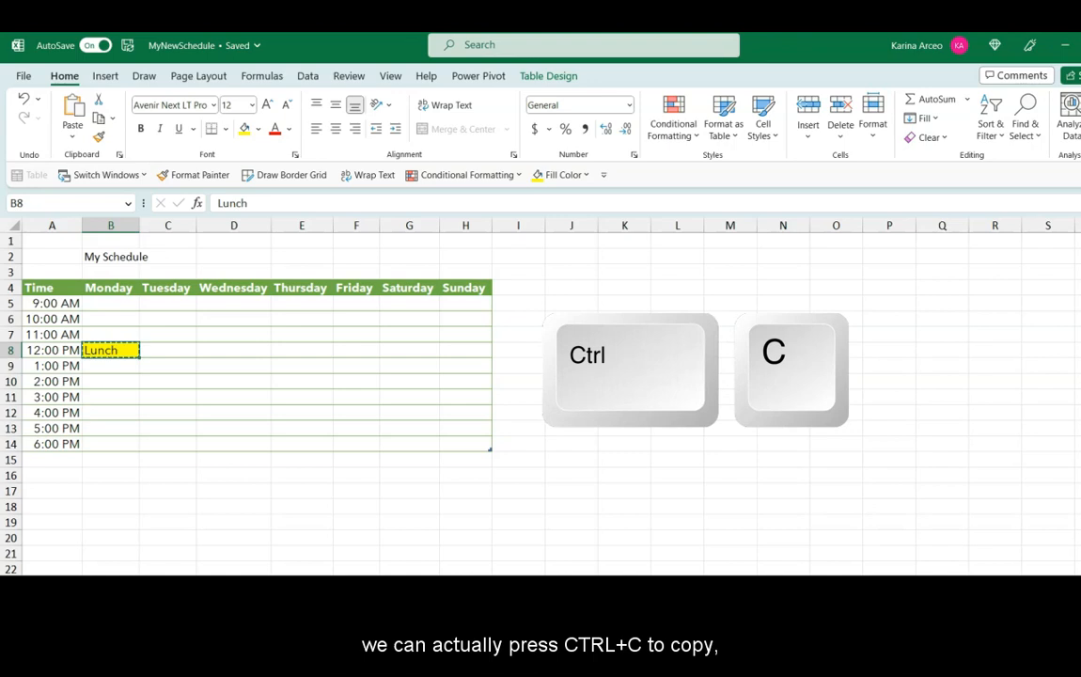
{"action": "key", "text": "ctrl+c"}
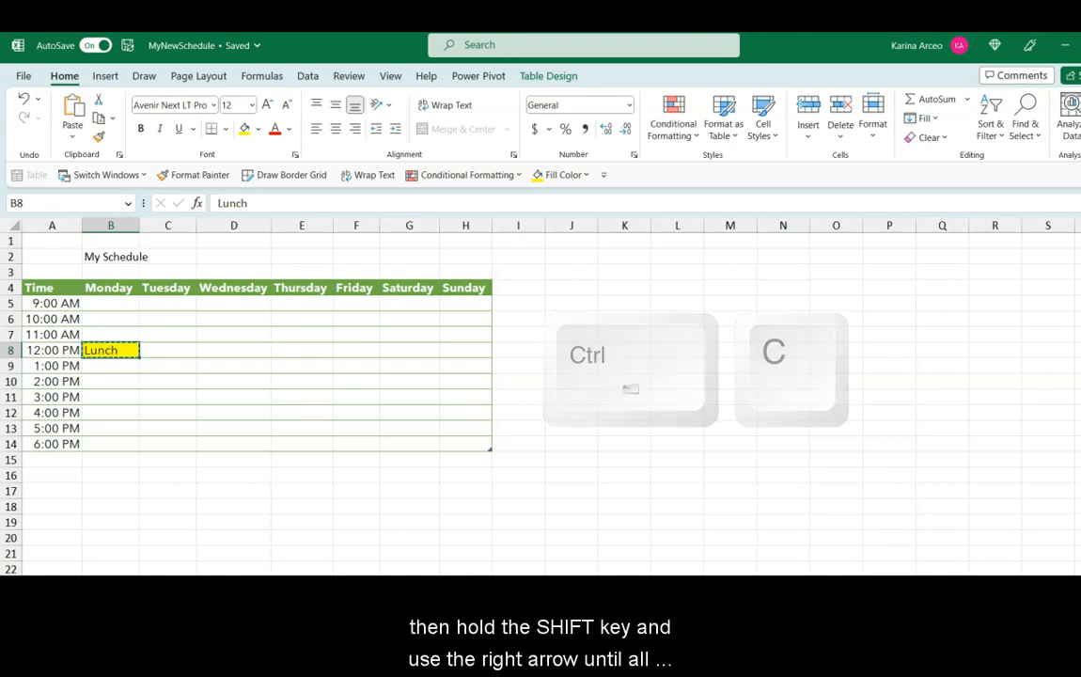
{"action": "key", "text": "shift+right"}
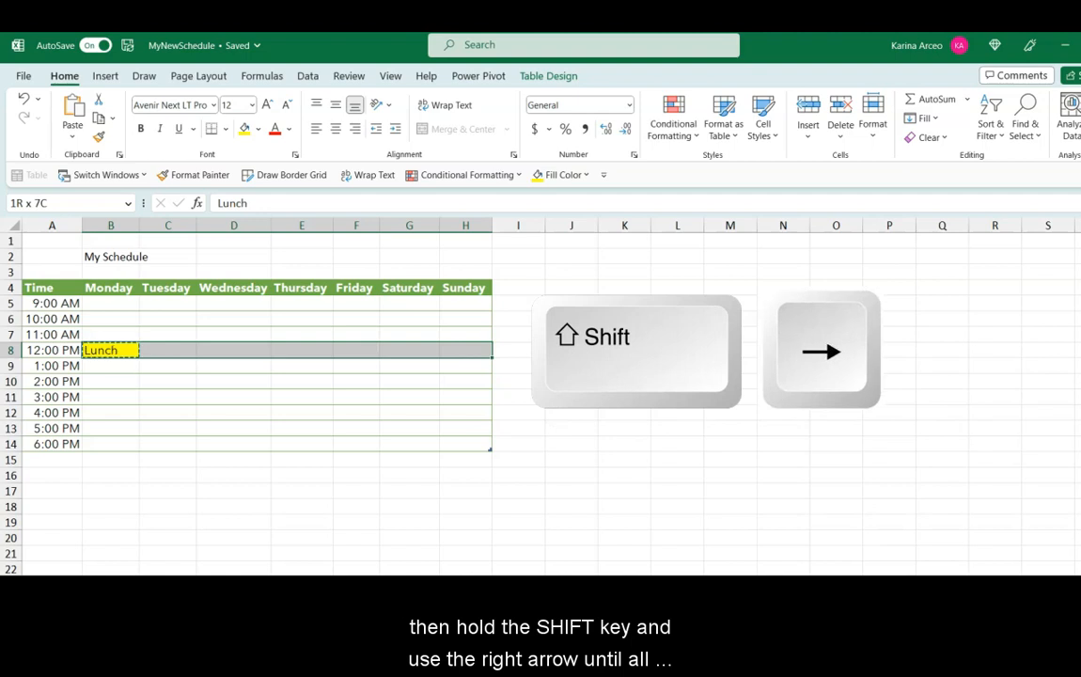
{"action": "key", "text": "shift+right"}
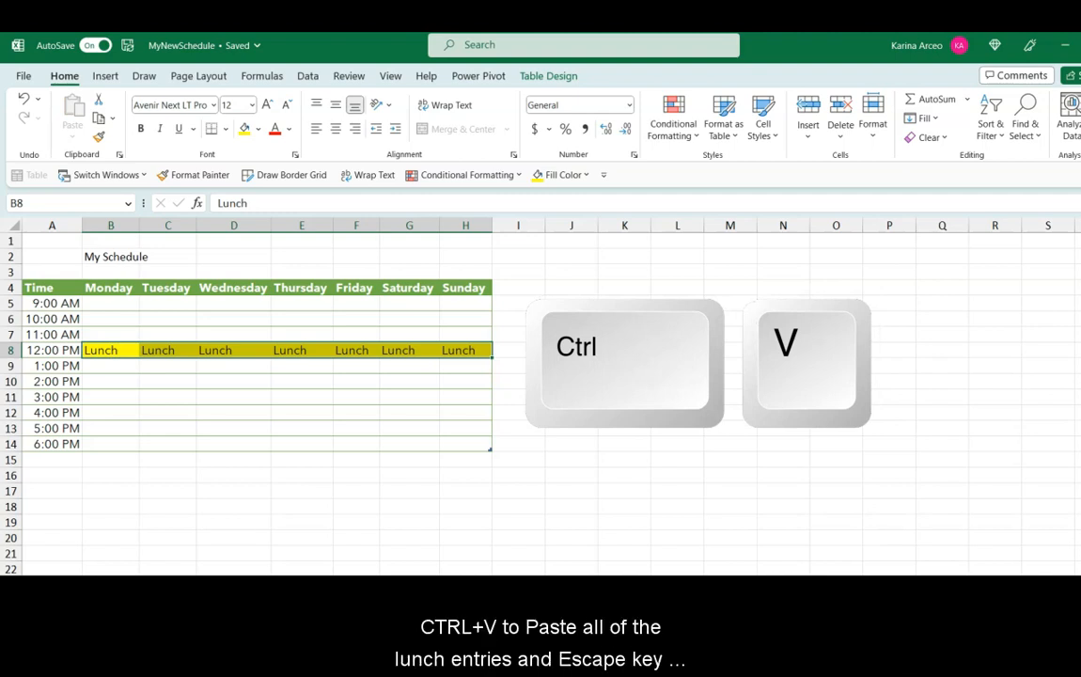
{"action": "key", "text": "Escape"}
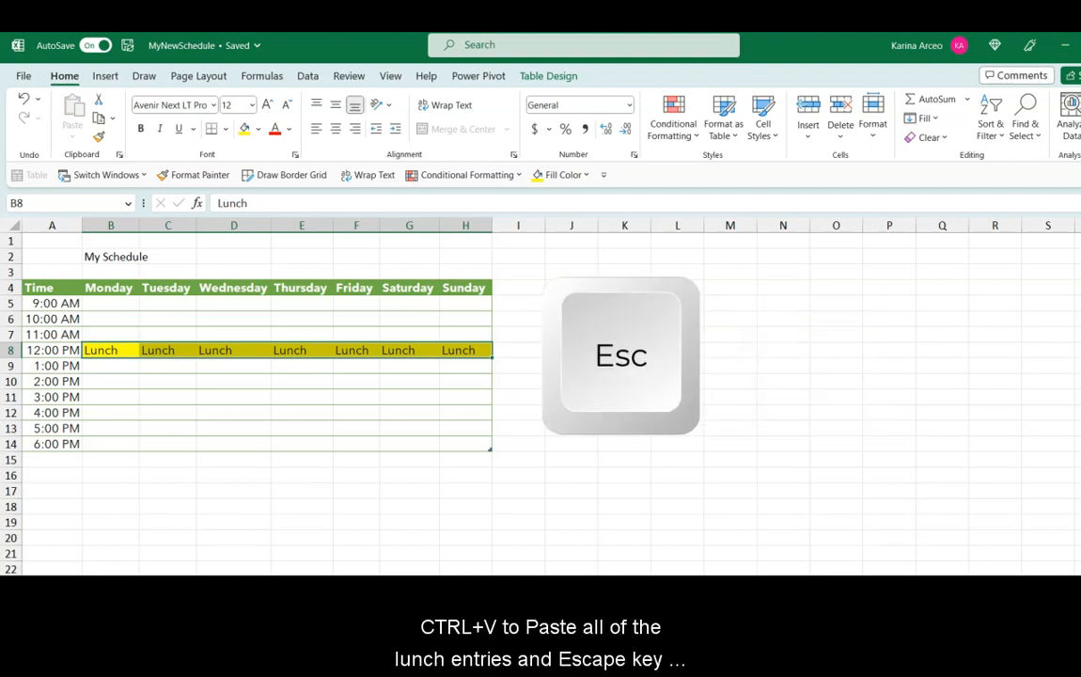
{"action": "key", "text": "Escape"}
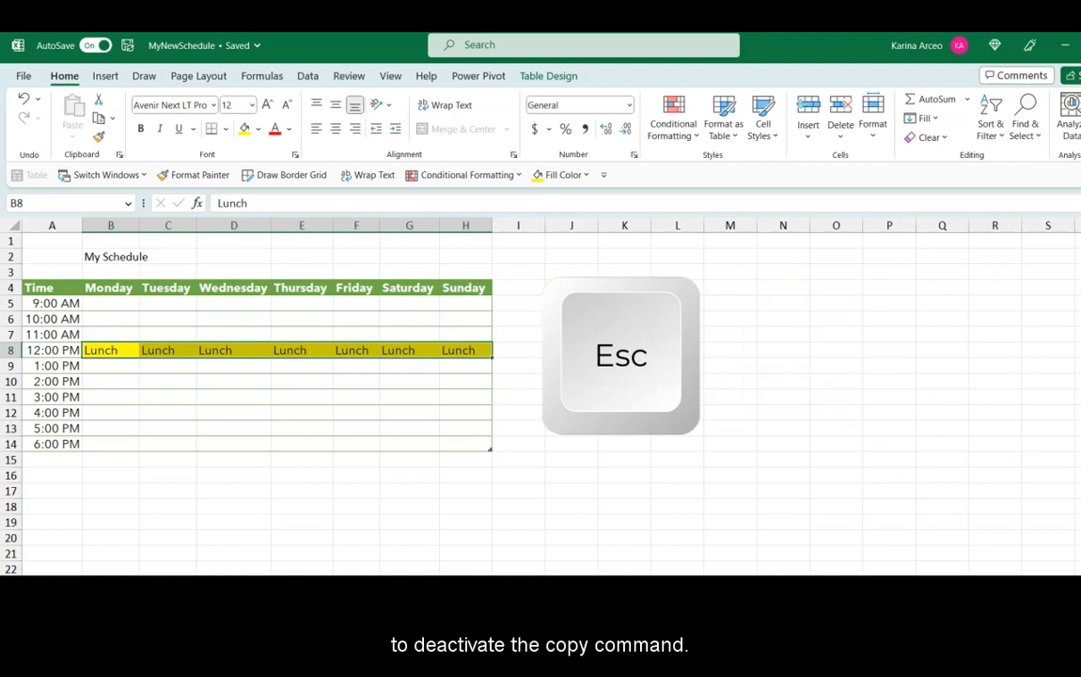
{"action": "key", "text": "Escape"}
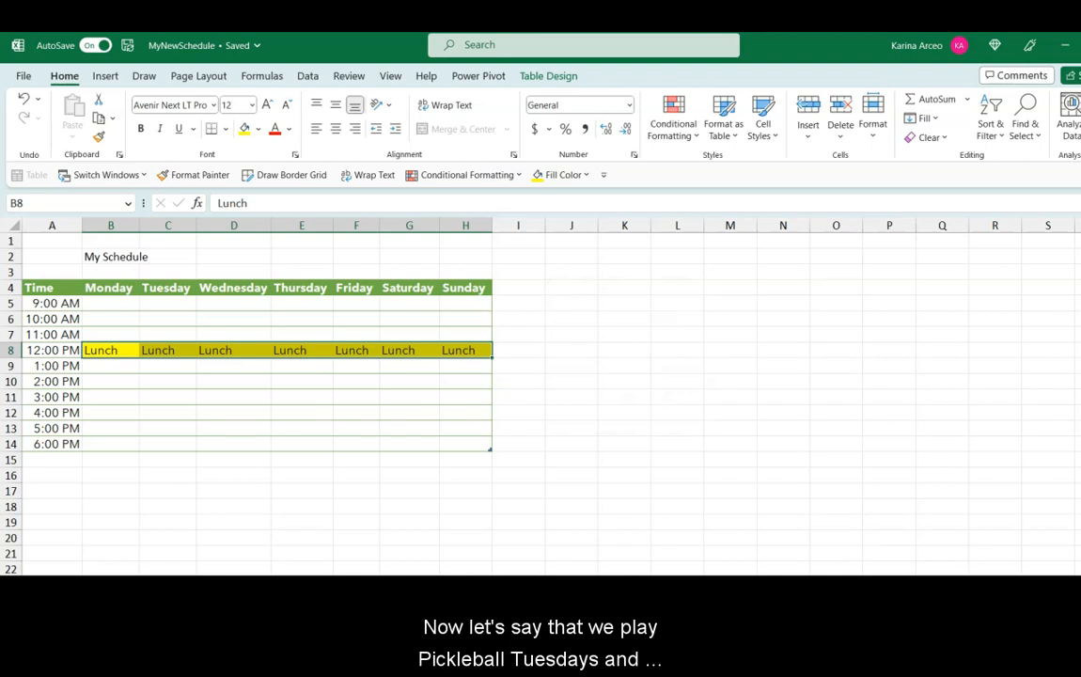
Enter 'Pickleball' in cell C13, the Tuesday 5:00 PM slot.
{"action": "left_click", "coordinate": [111, 397]}
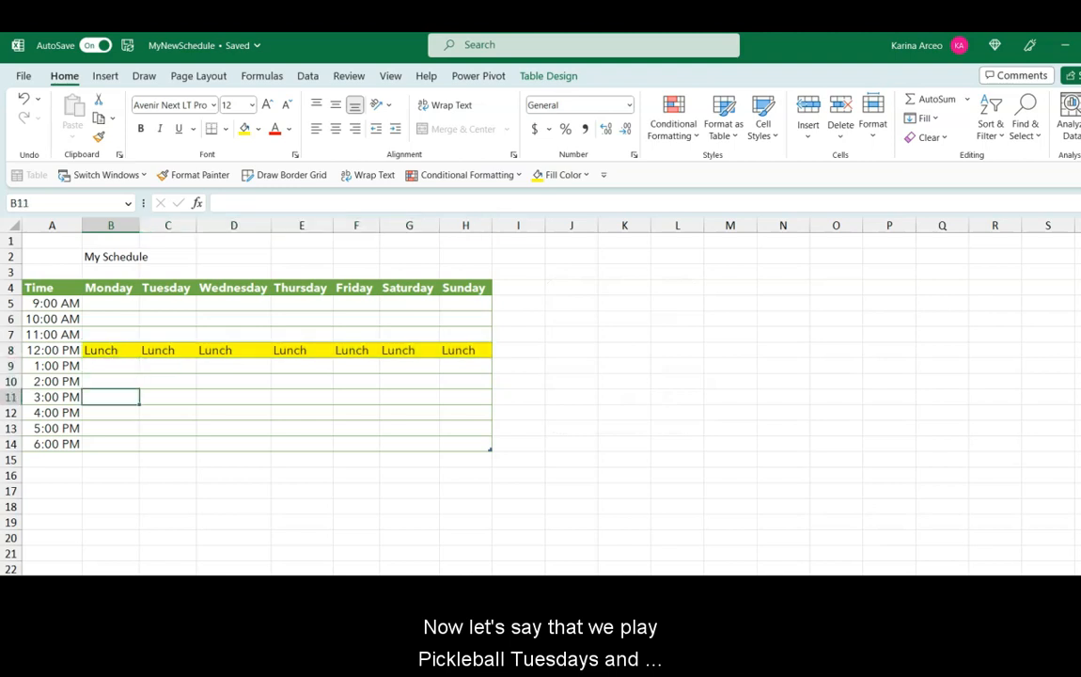
{"action": "left_click", "coordinate": [168, 428]}
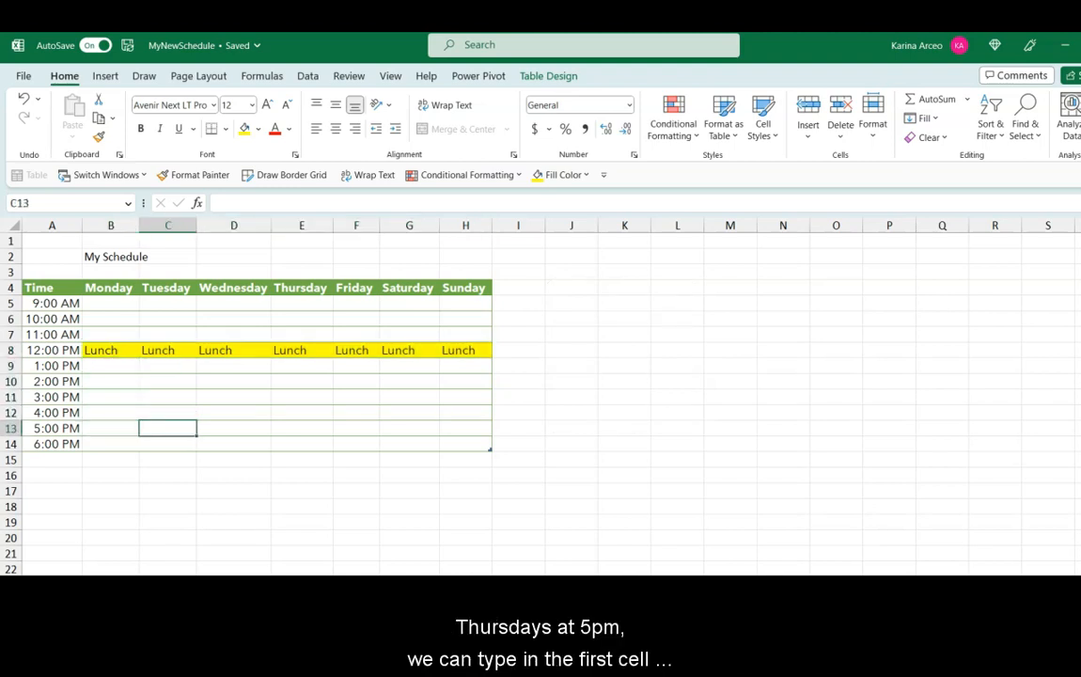
{"action": "type", "text": "Pic"}
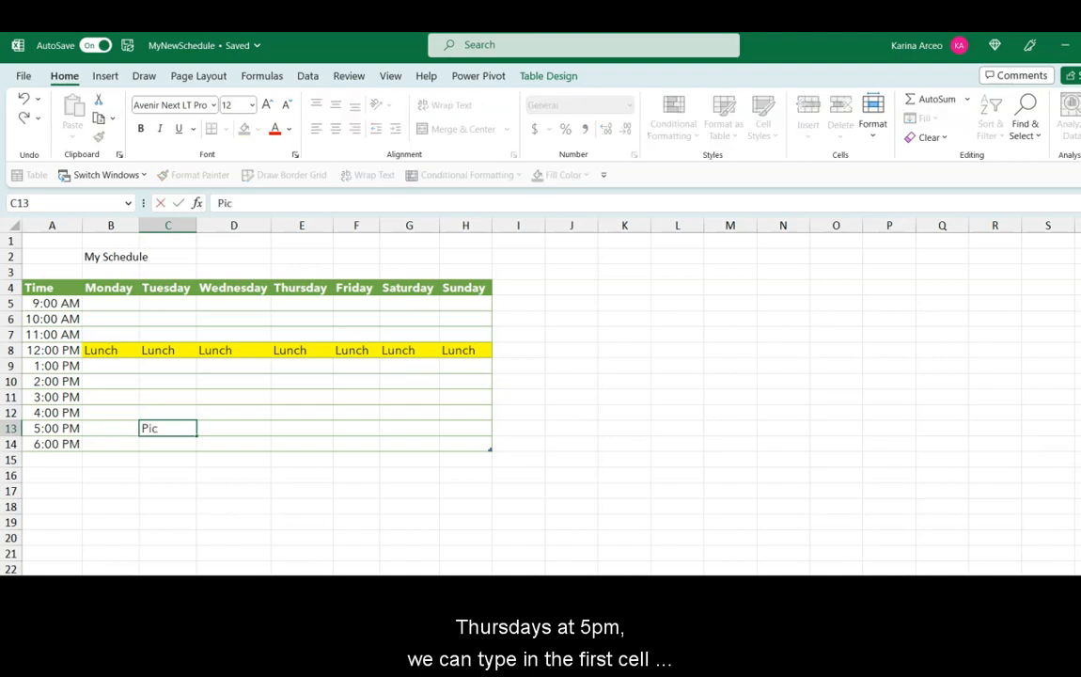
{"action": "type", "text": "kle"}
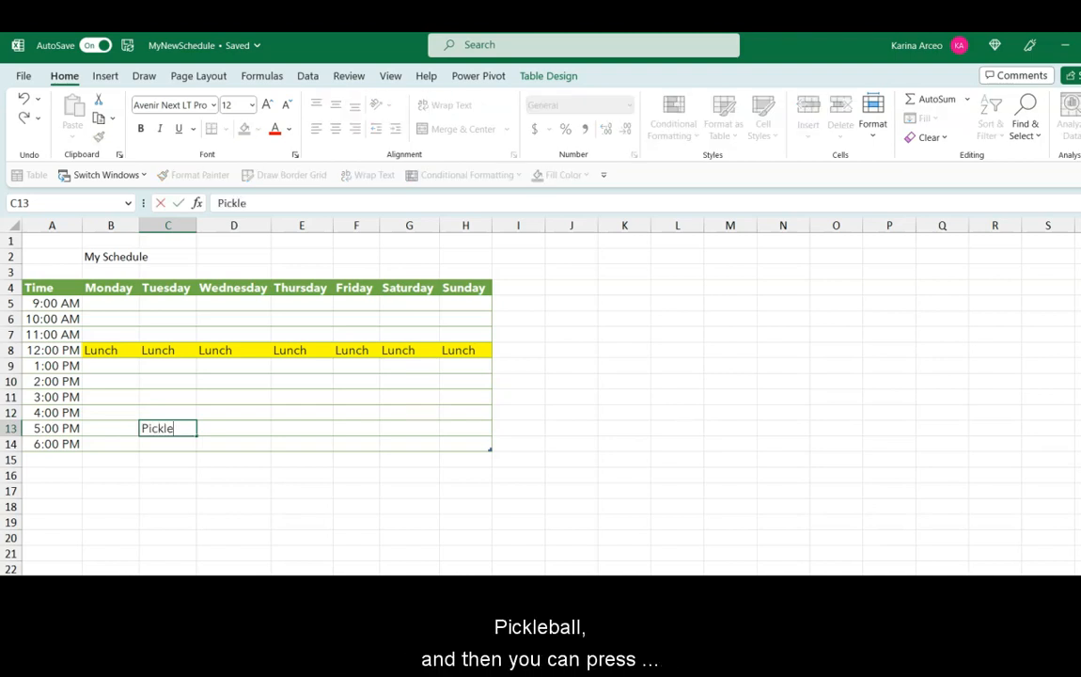
{"action": "type", "text": "ball"}
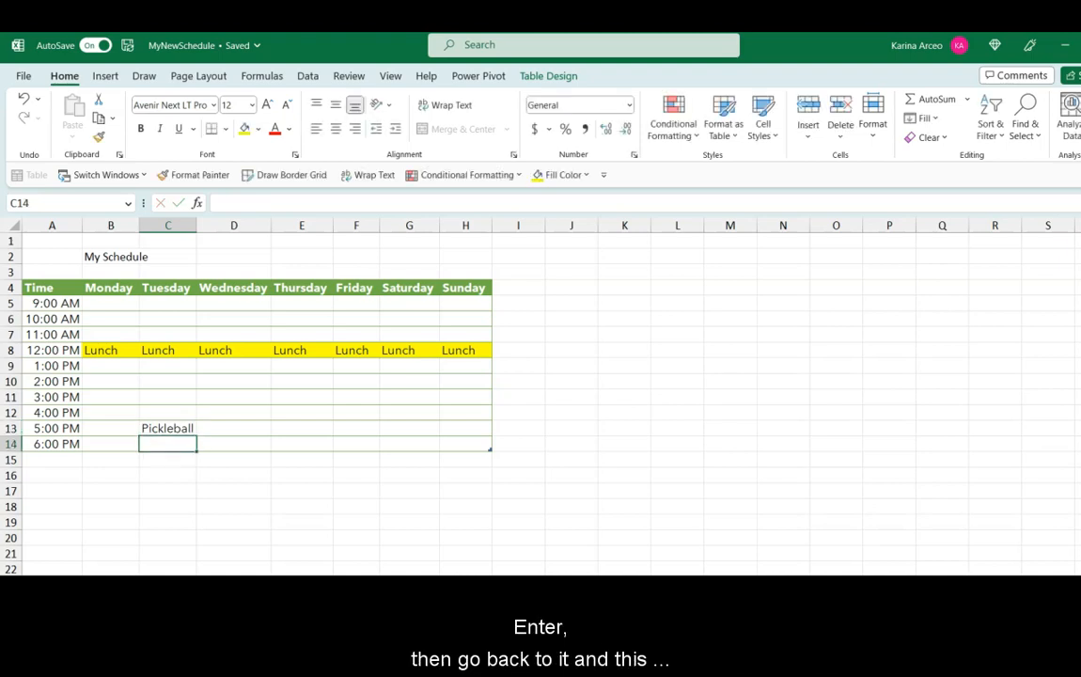
Colour the Pickleball cell C13 blue and copy it.
{"action": "left_click", "coordinate": [167, 427]}
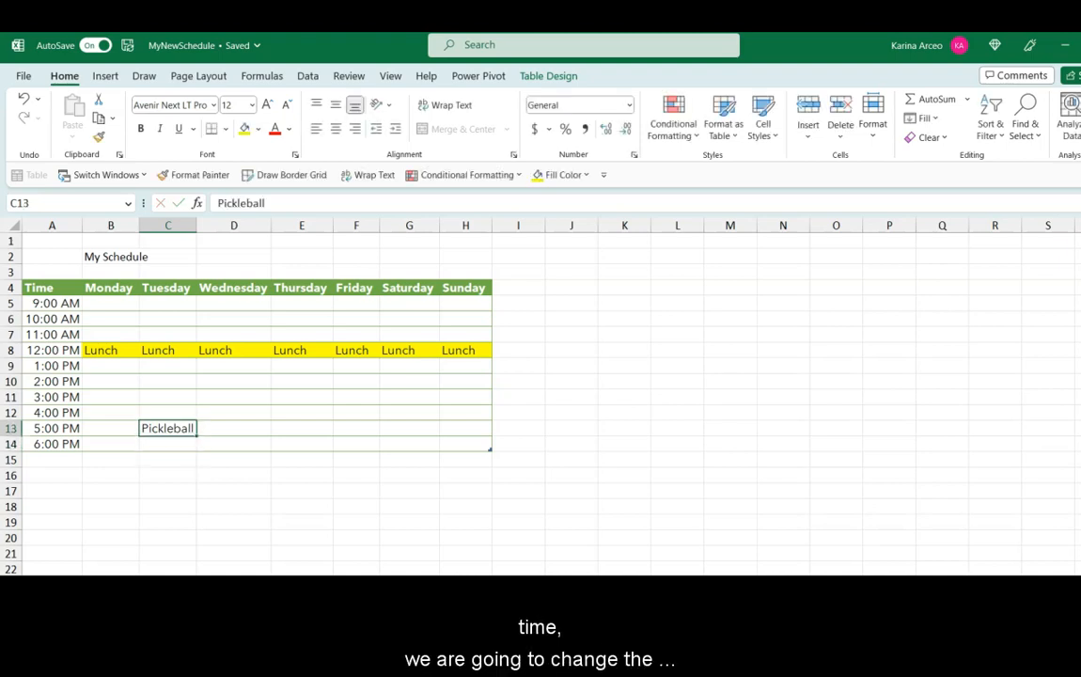
{"action": "left_click", "coordinate": [261, 128]}
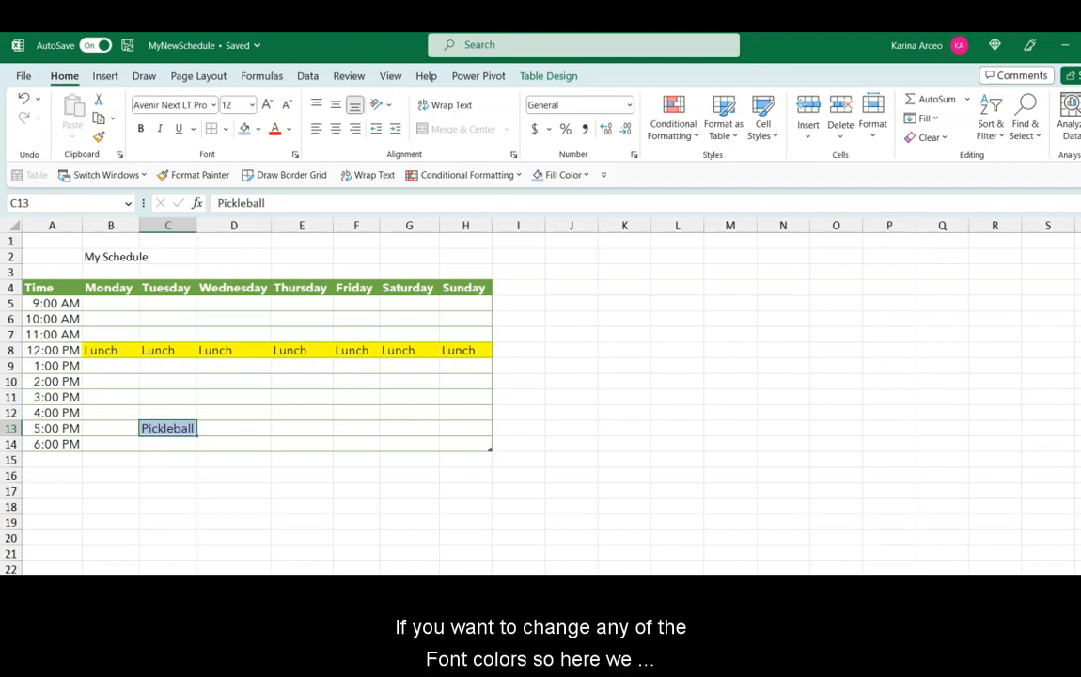
{"action": "key", "text": "alt"}
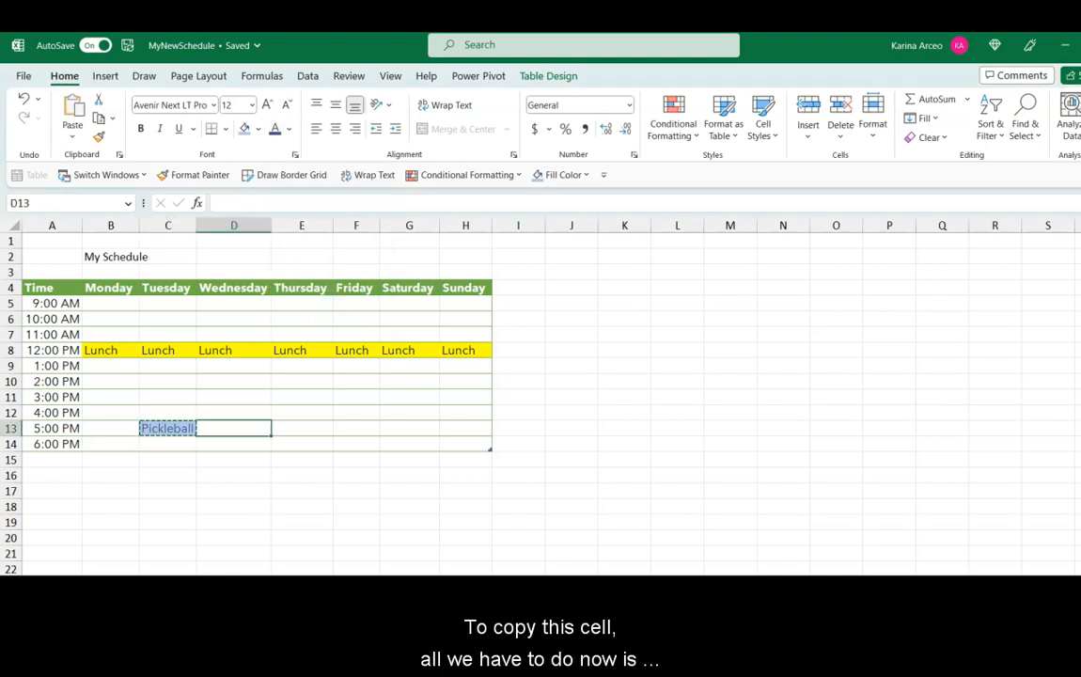
Paste the copied blue Pickleball cell into E13, Thursday at 5:00 PM.
{"action": "key", "text": "Ctrl+C"}
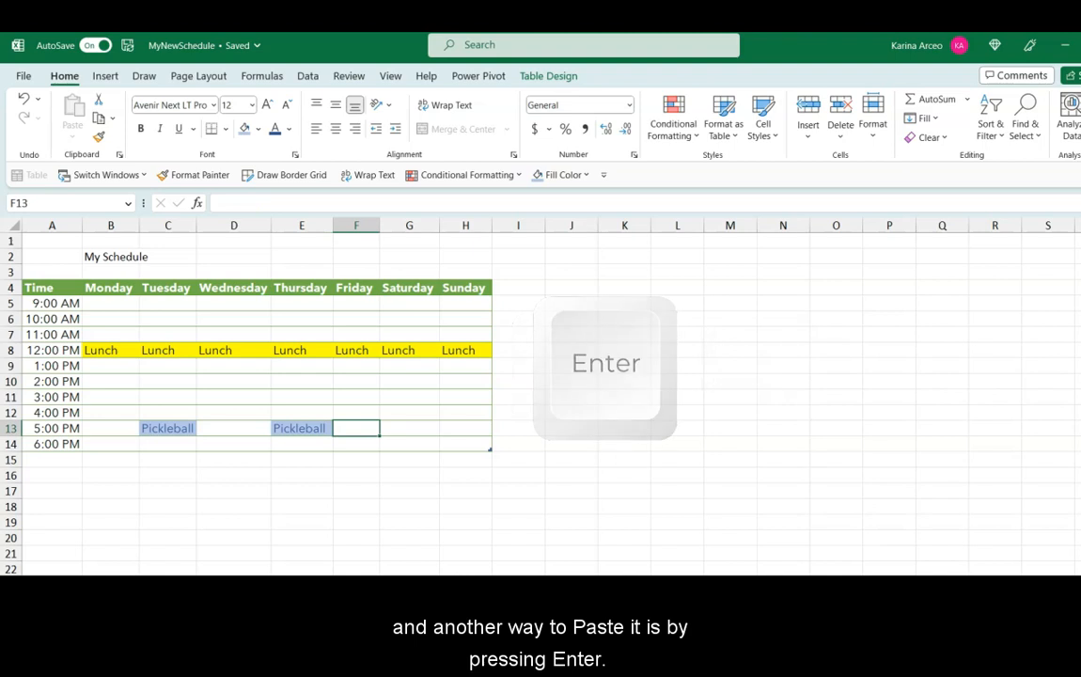
Format the B2 title in bold Amasis MT Pro Black at size 19.
{"action": "key", "text": "enter"}
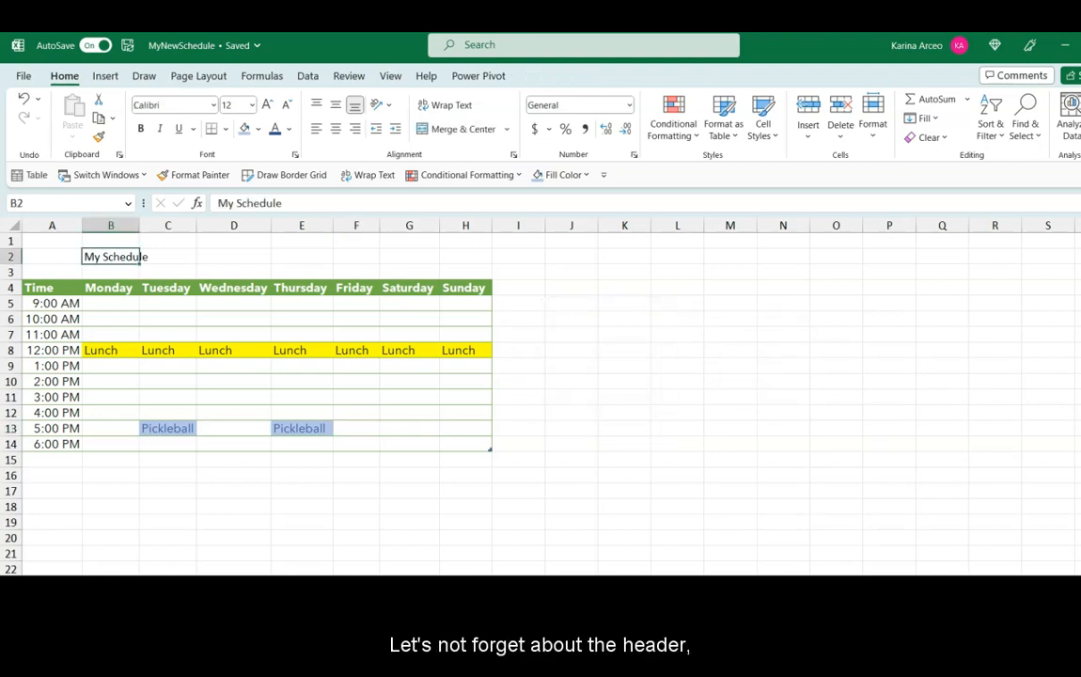
{"action": "key", "text": "alt"}
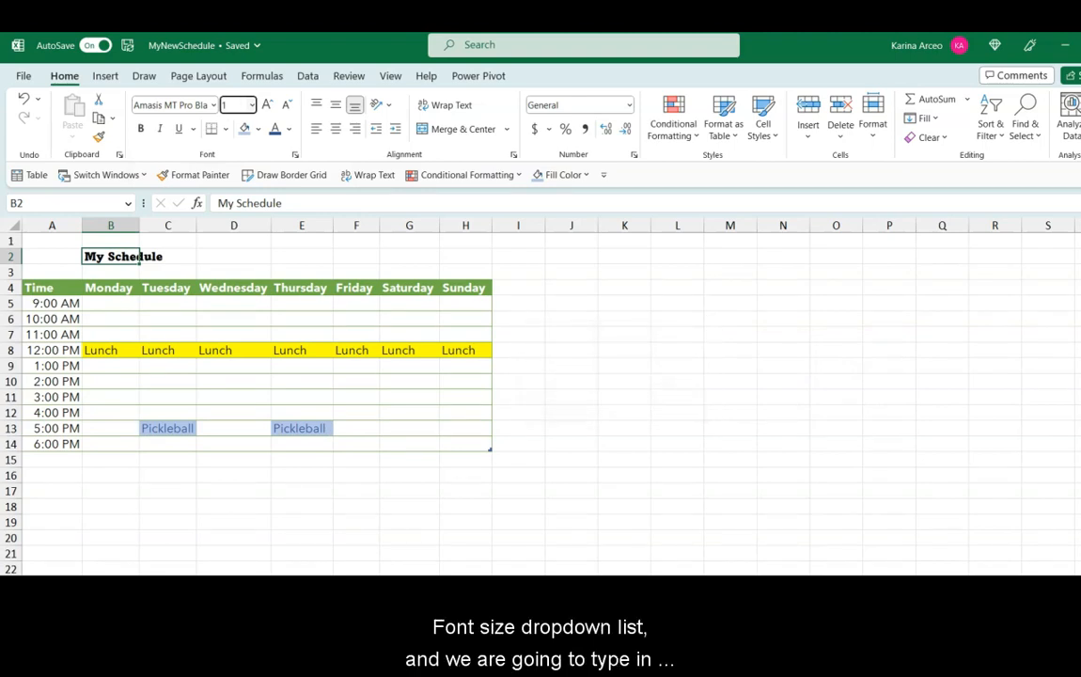
{"action": "type", "text": "19"}
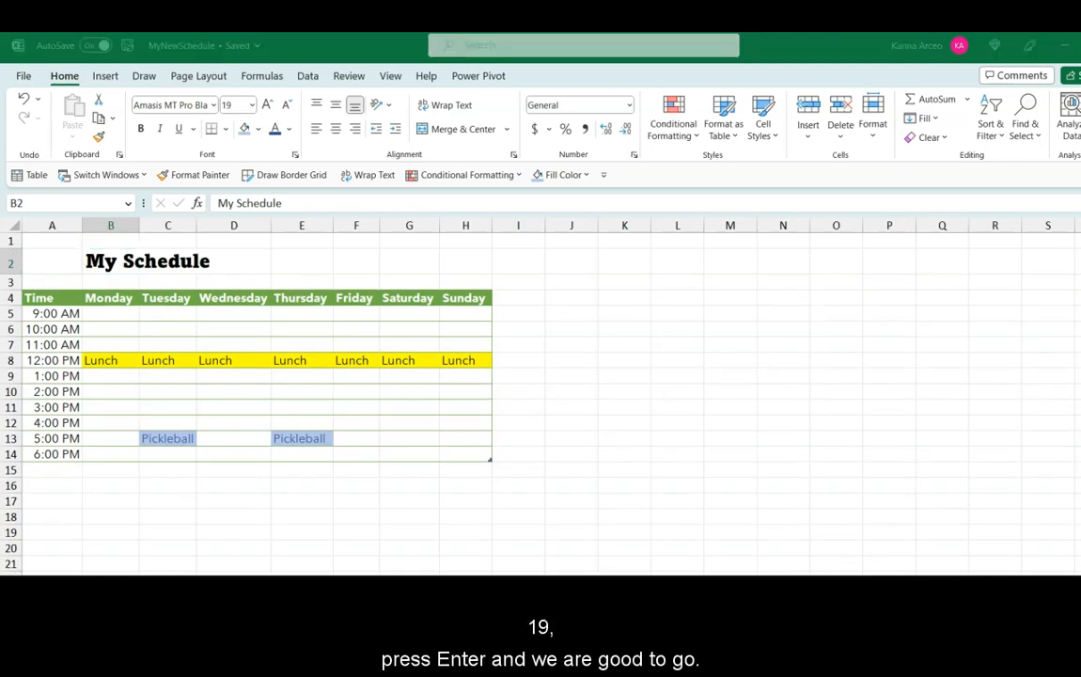
Merge and centre cells A2:H2 holding the My Schedule title.
{"action": "left_click", "coordinate": [51, 261]}
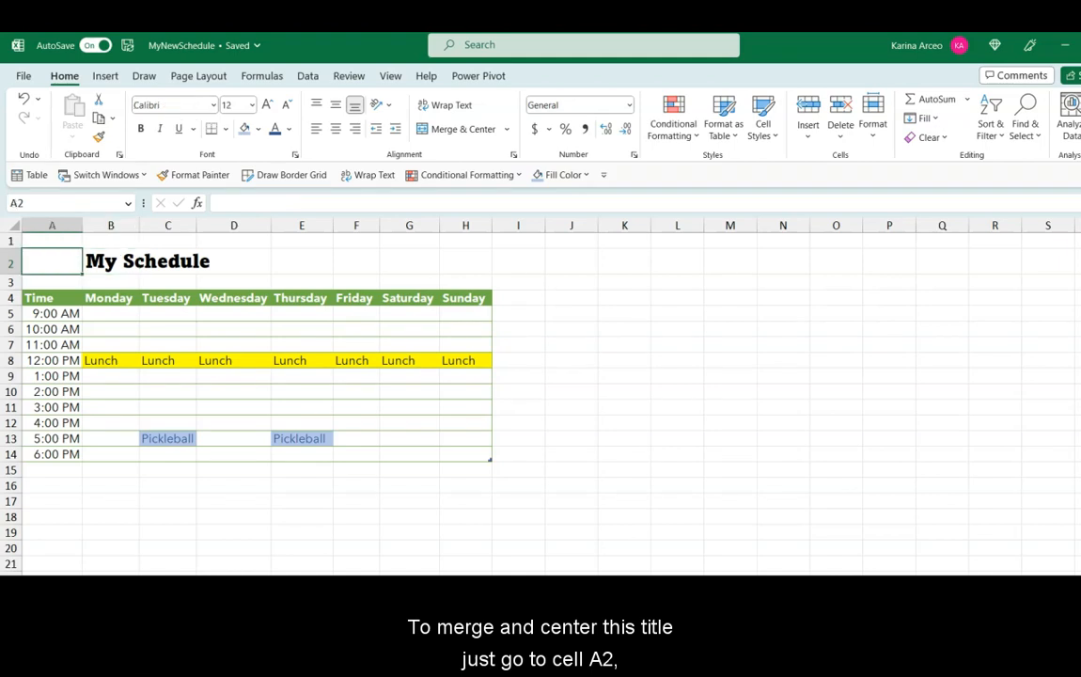
{"action": "left_click_drag", "start_coordinate": [51, 261], "coordinate": [233, 261]}
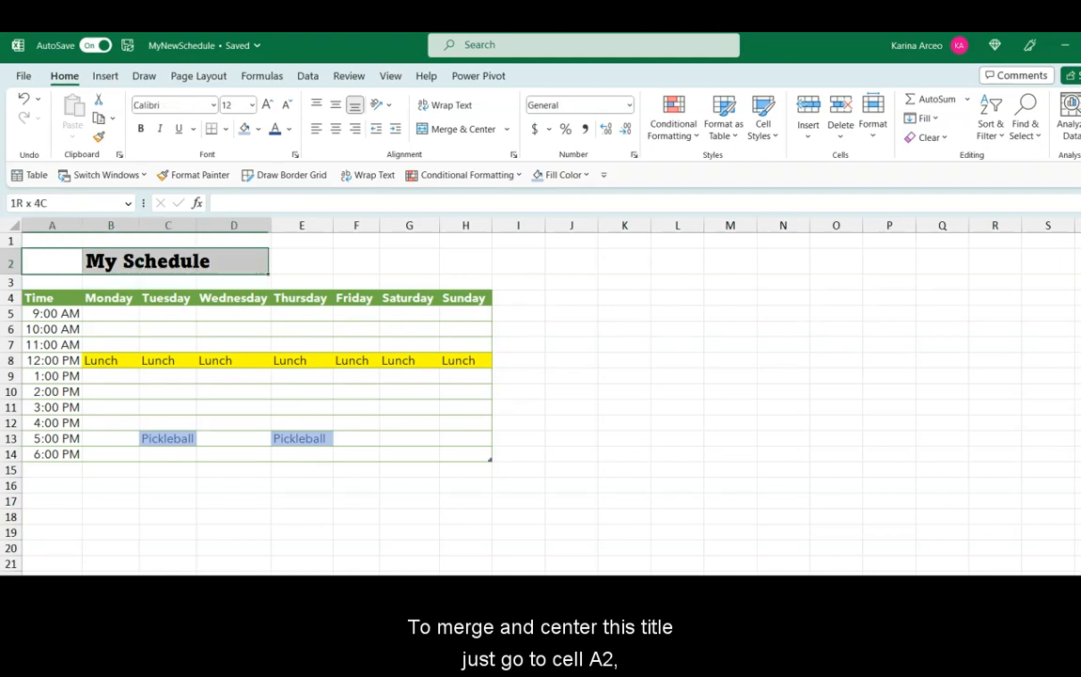
{"action": "key", "text": "shift+right"}
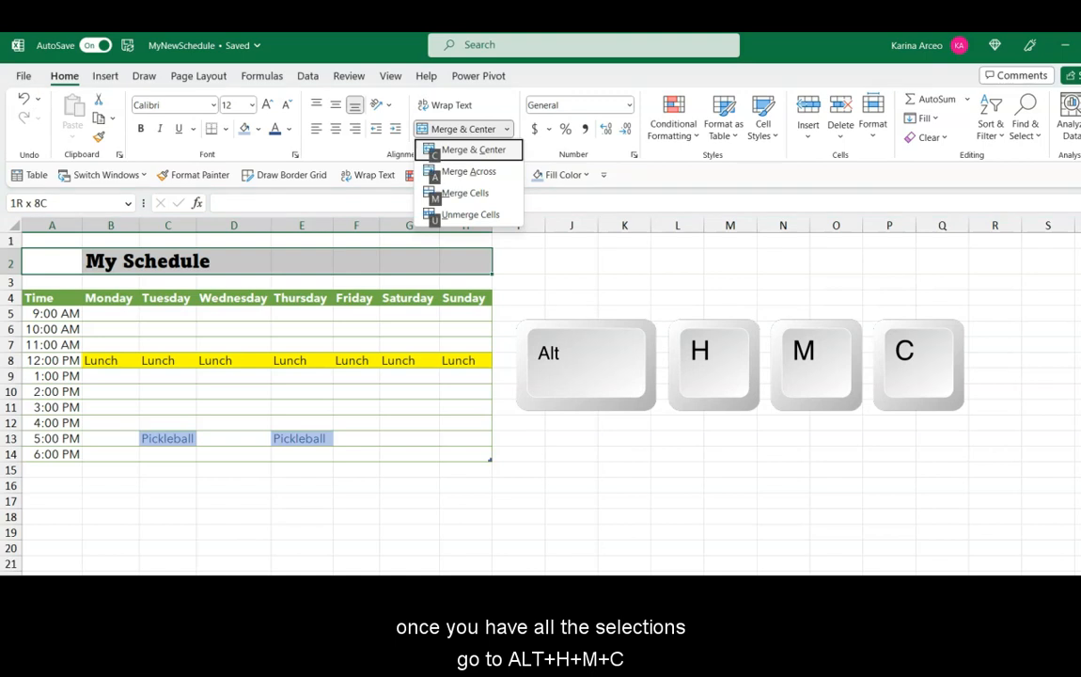
{"action": "left_click", "coordinate": [469, 150]}
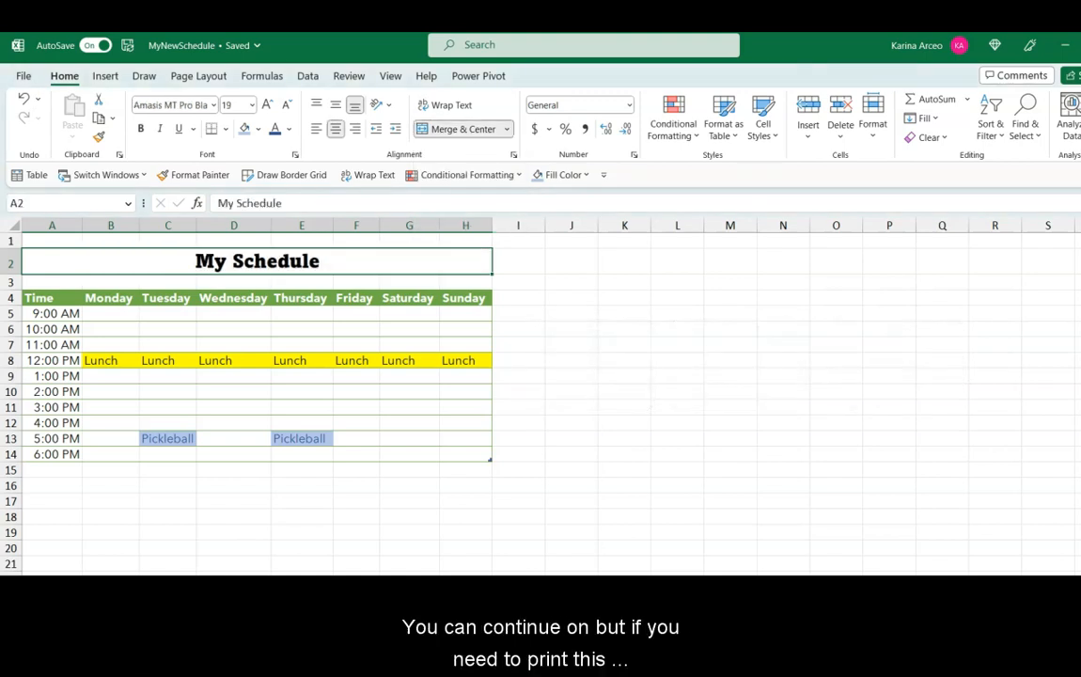
In the Ctrl+P print settings, set Orientation to Landscape Orientation.
{"action": "key", "text": "ctrl+p"}
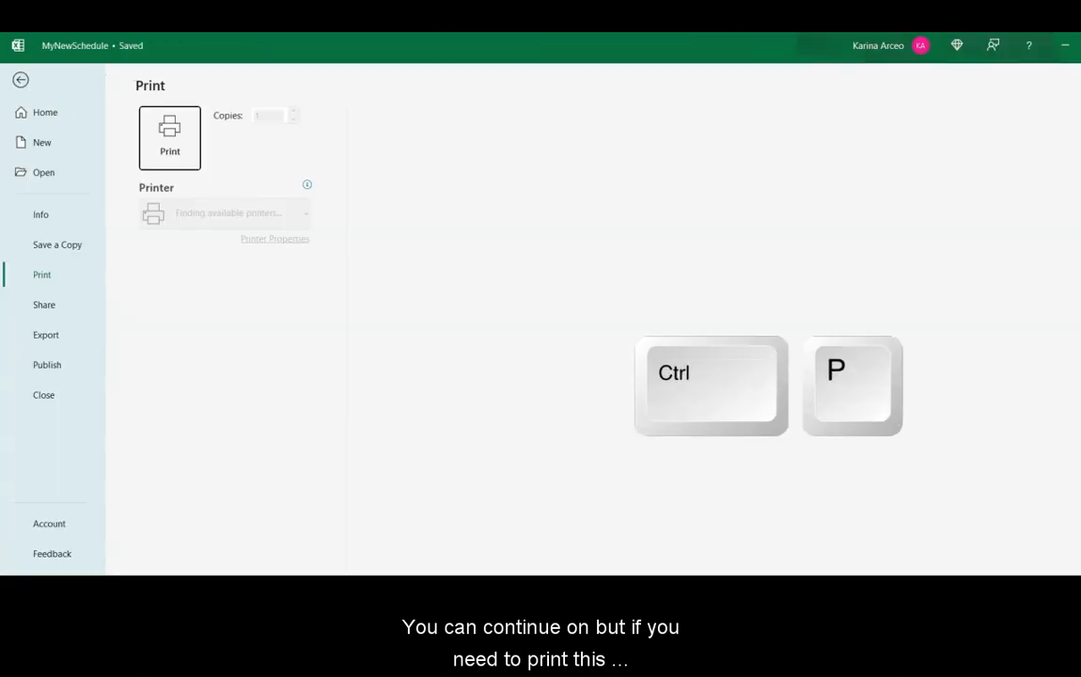
{"action": "key", "text": "ctrl+p"}
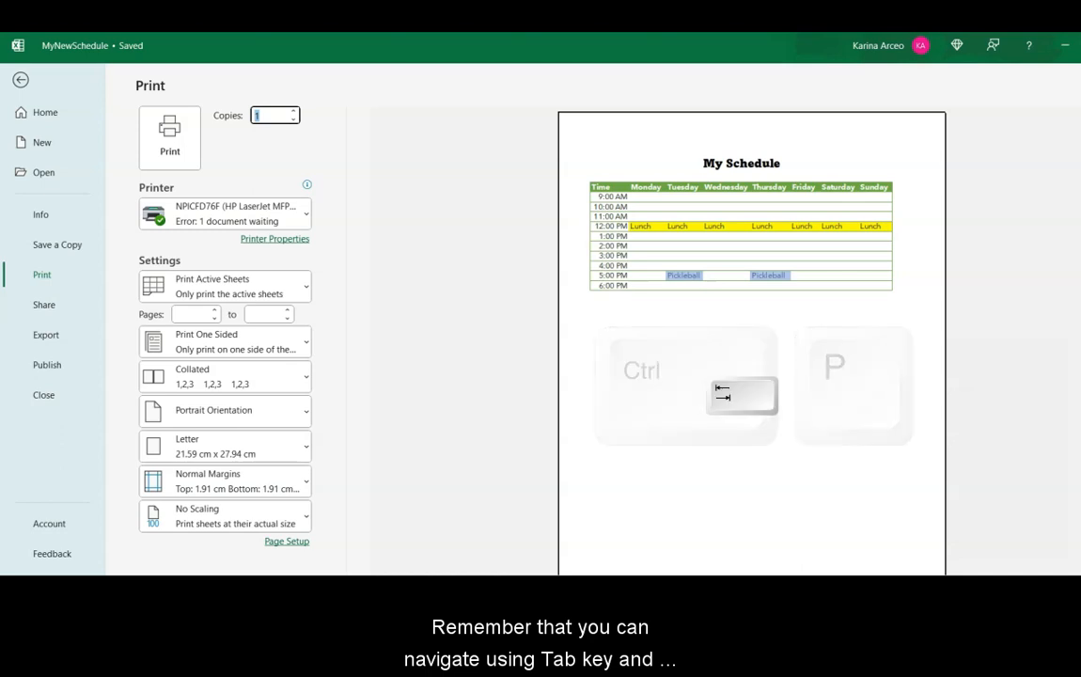
{"action": "key", "text": "Tab"}
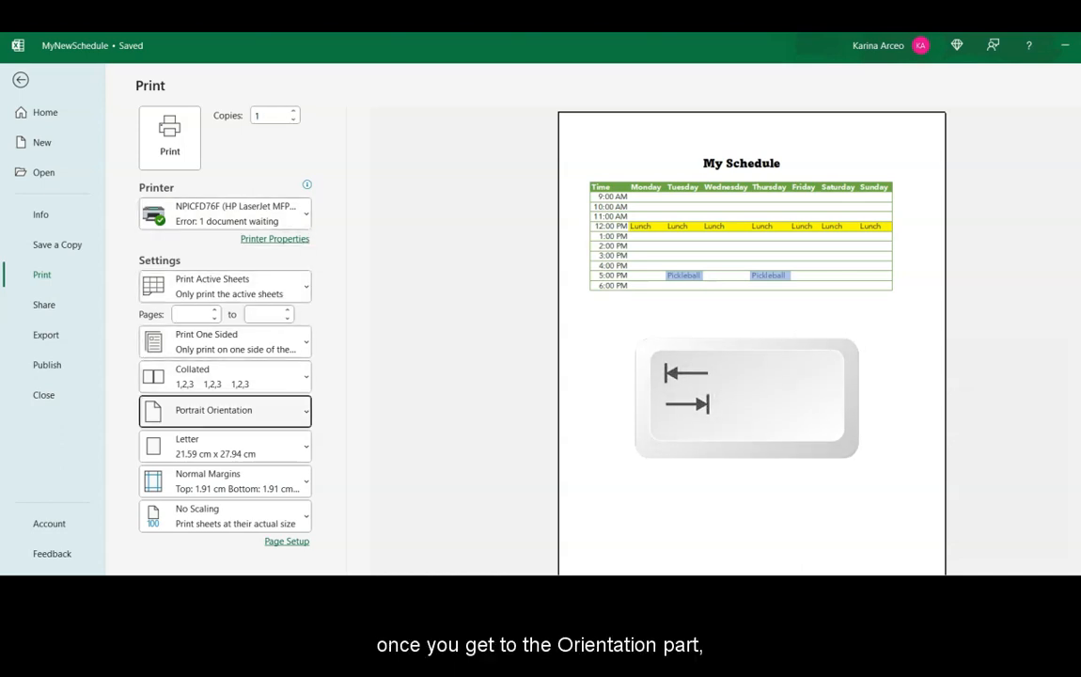
{"action": "left_click", "coordinate": [225, 409]}
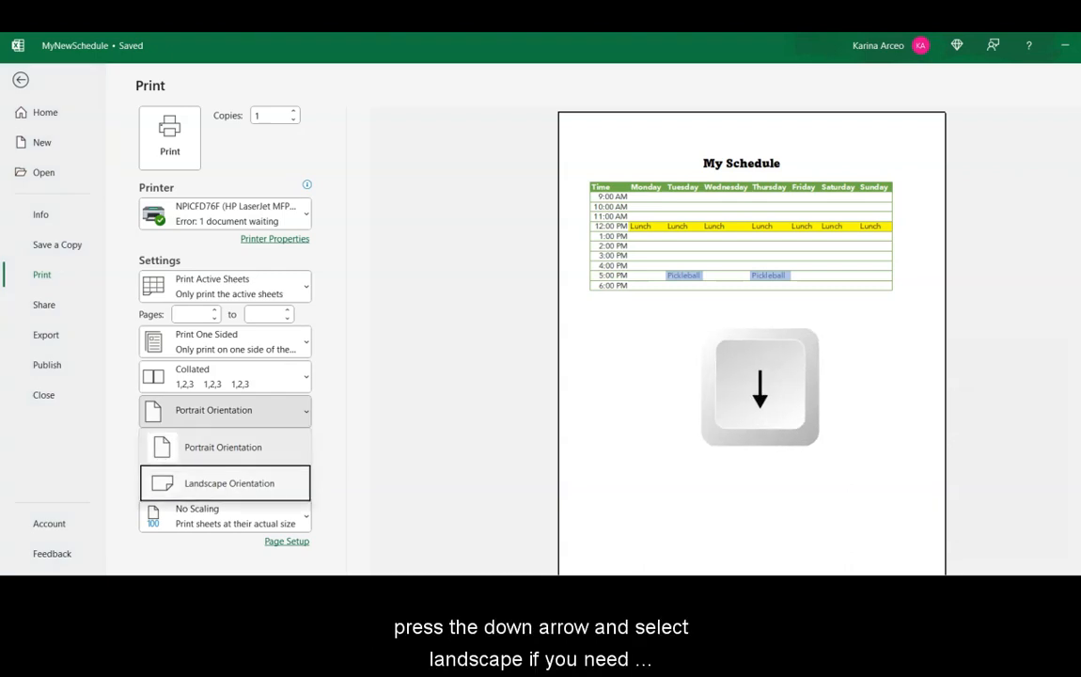
{"action": "left_click", "coordinate": [229, 482]}
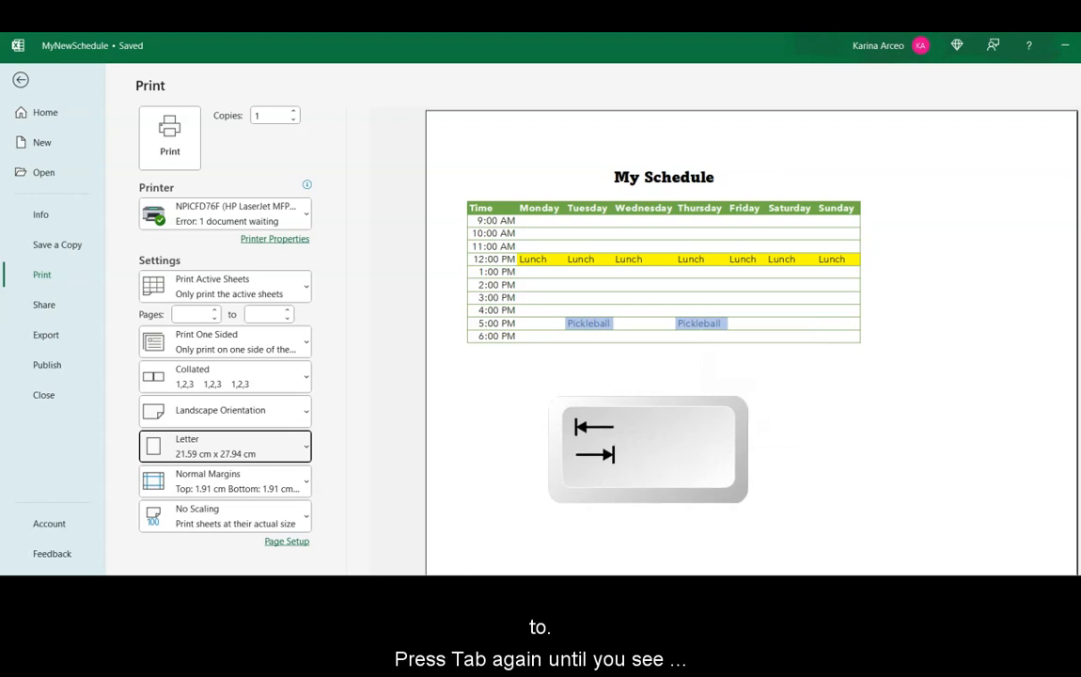
{"action": "key", "text": "Tab"}
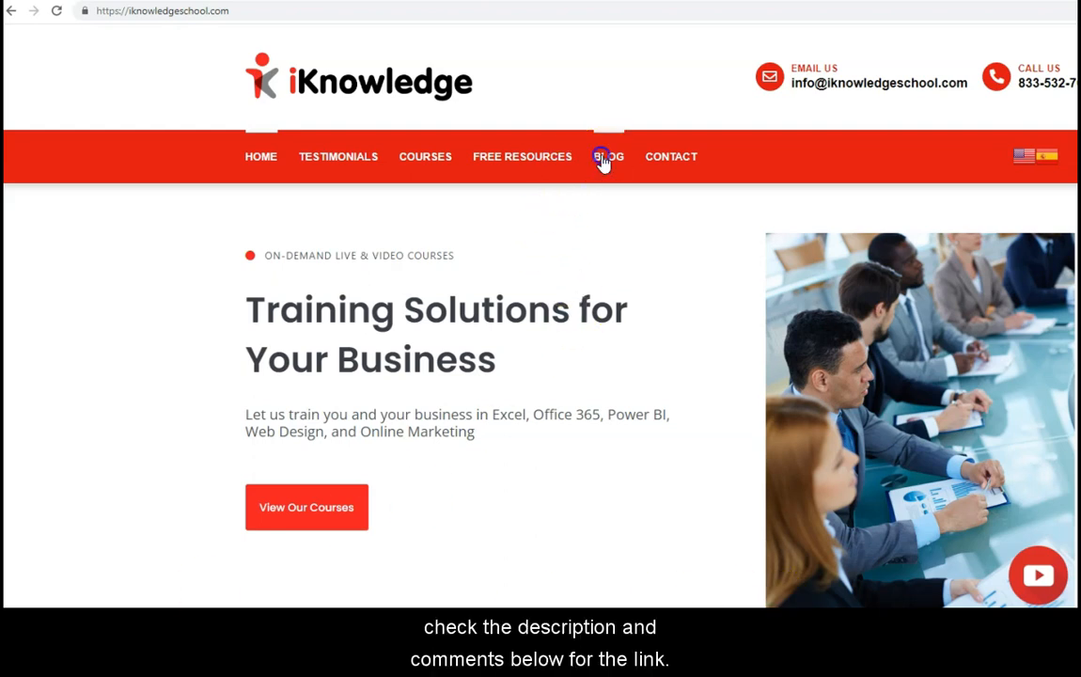
Go to the BLOG page from the iKnowledge top navigation bar.
{"action": "left_click", "coordinate": [608, 156]}
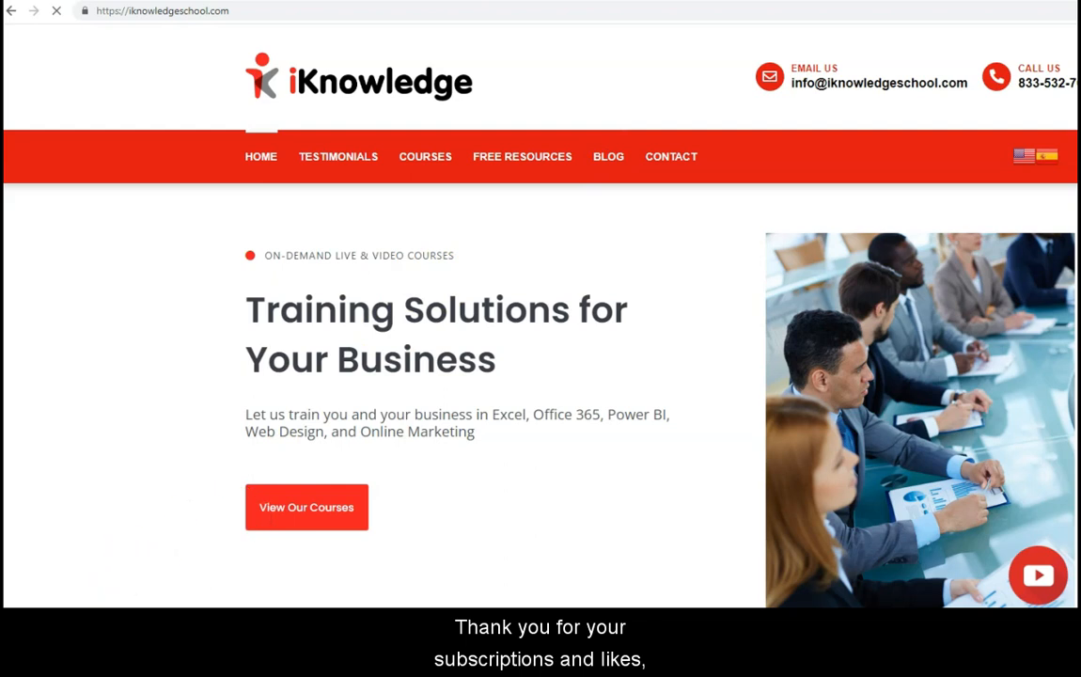